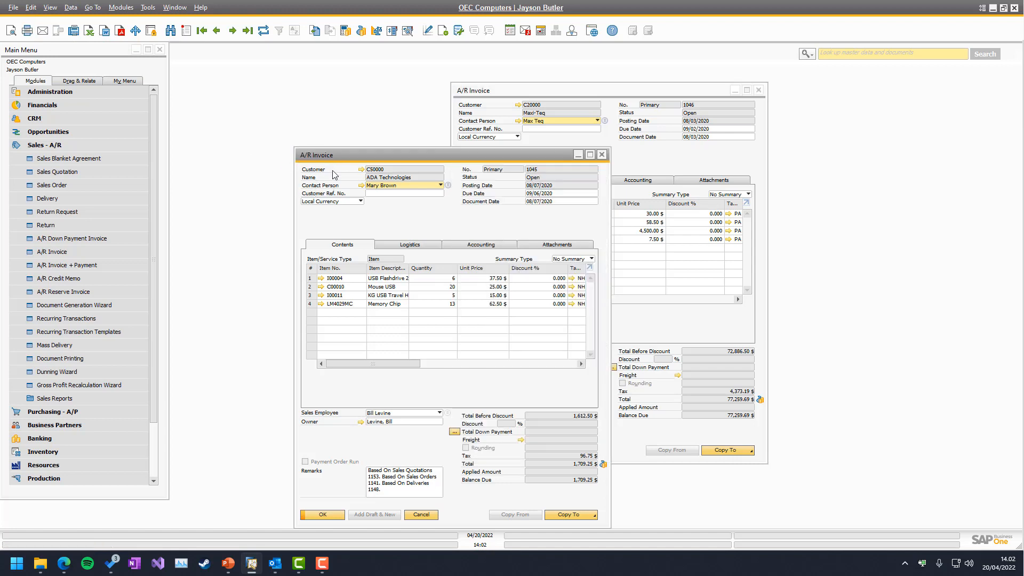
{"action": "mouse_move", "coordinate": [29, 30]}
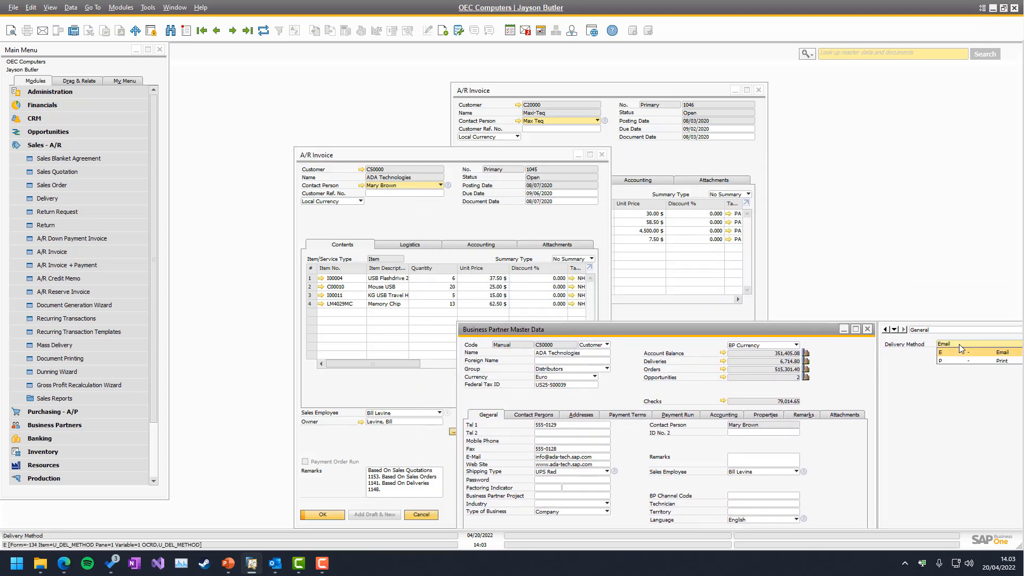
{"action": "left_click", "coordinate": [973, 352]}
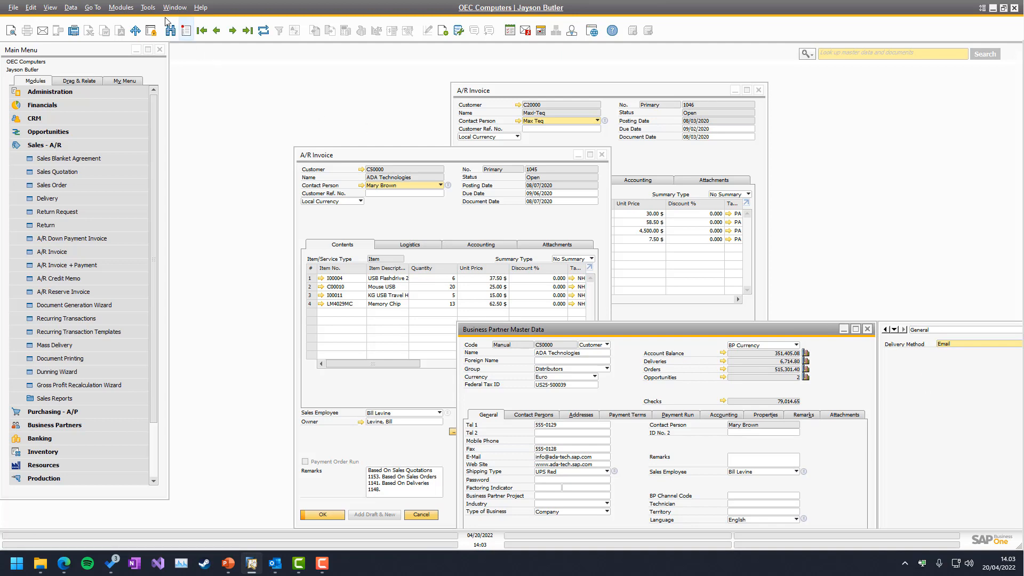
{"action": "left_click", "coordinate": [148, 7]}
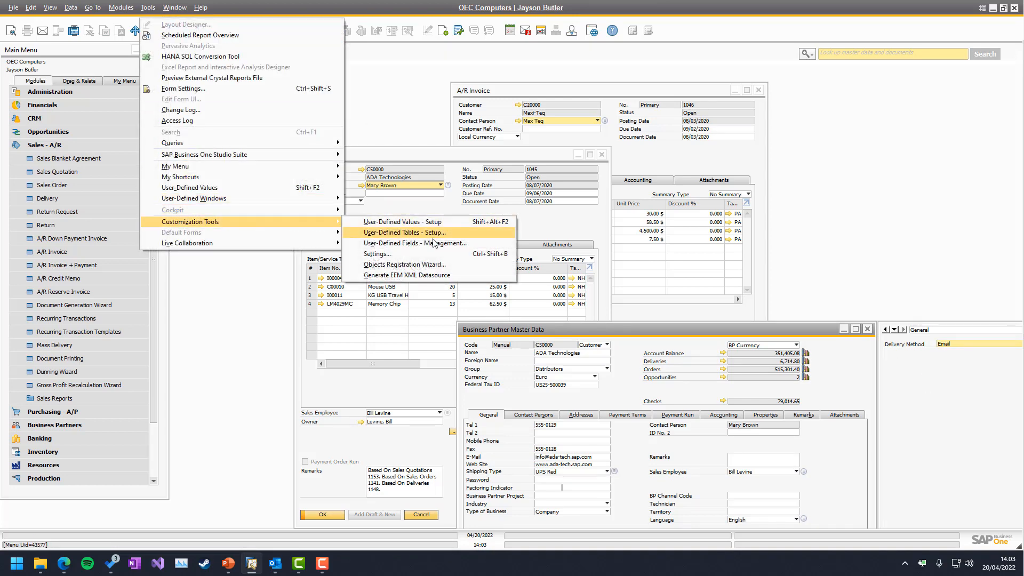
{"action": "left_click", "coordinate": [414, 243]}
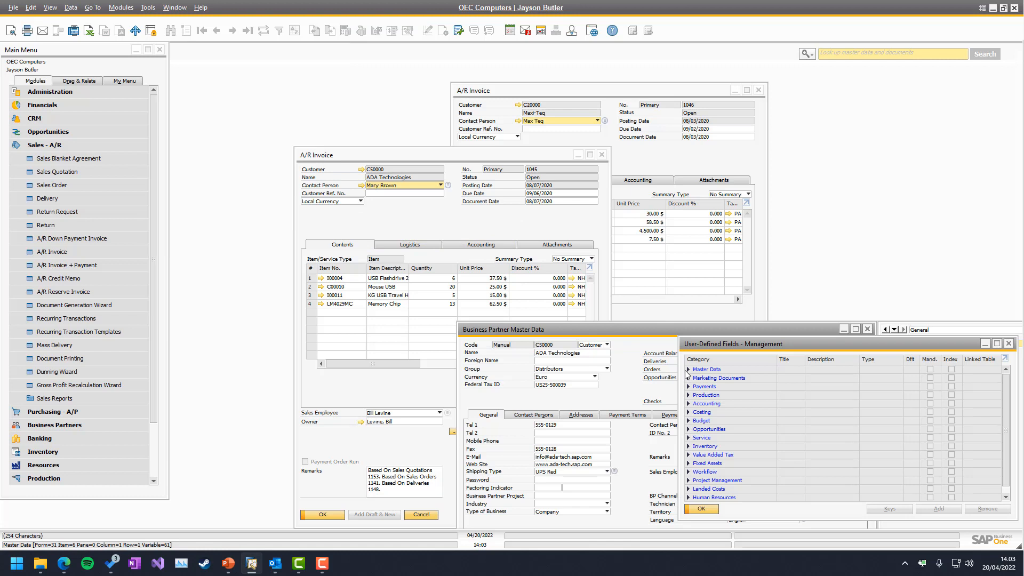
{"action": "left_click", "coordinate": [688, 369]}
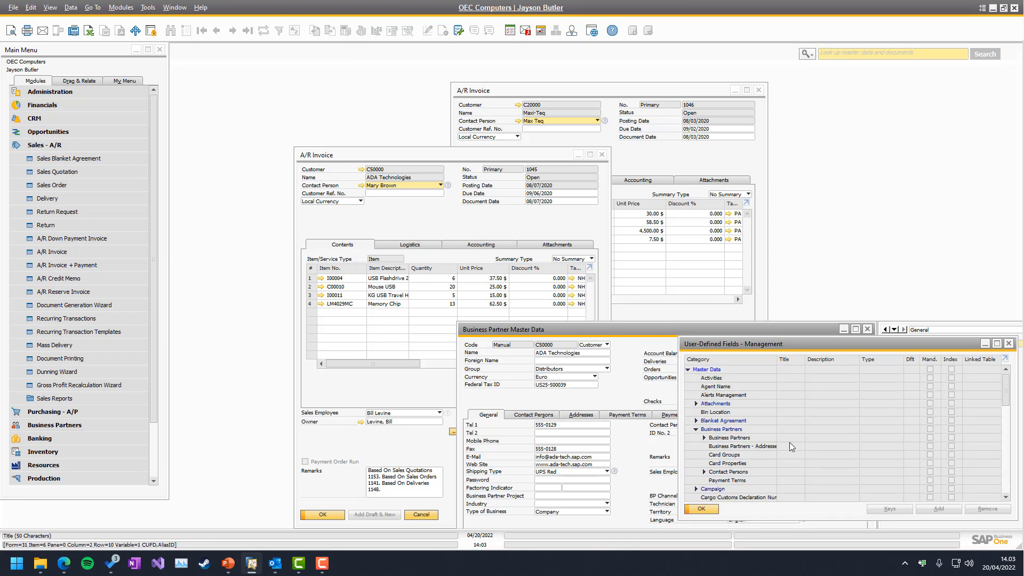
{"action": "left_click", "coordinate": [729, 437]}
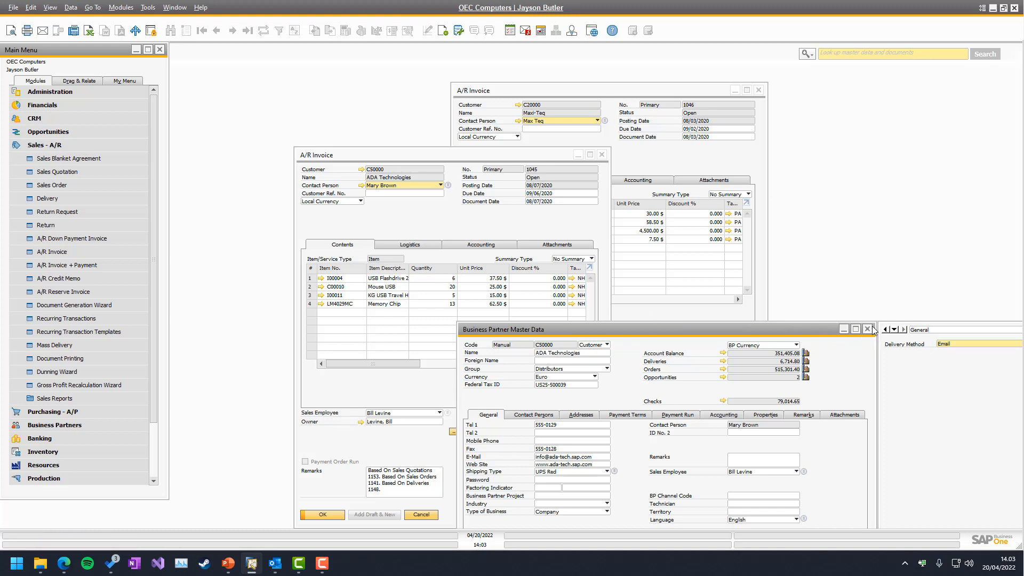
{"action": "mouse_move", "coordinate": [868, 330]}
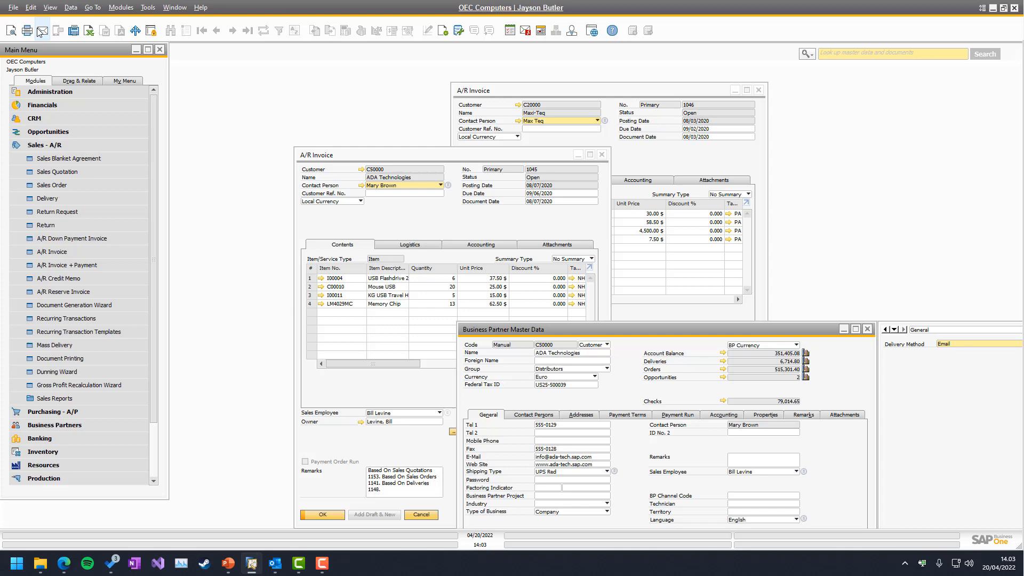
{"action": "mouse_move", "coordinate": [42, 30]}
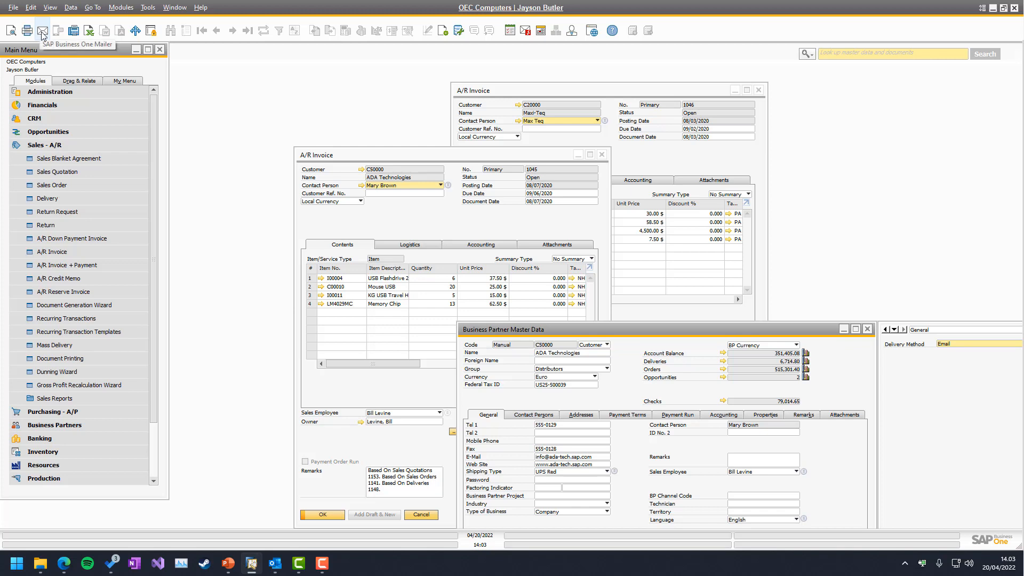
{"action": "mouse_move", "coordinate": [620, 340]}
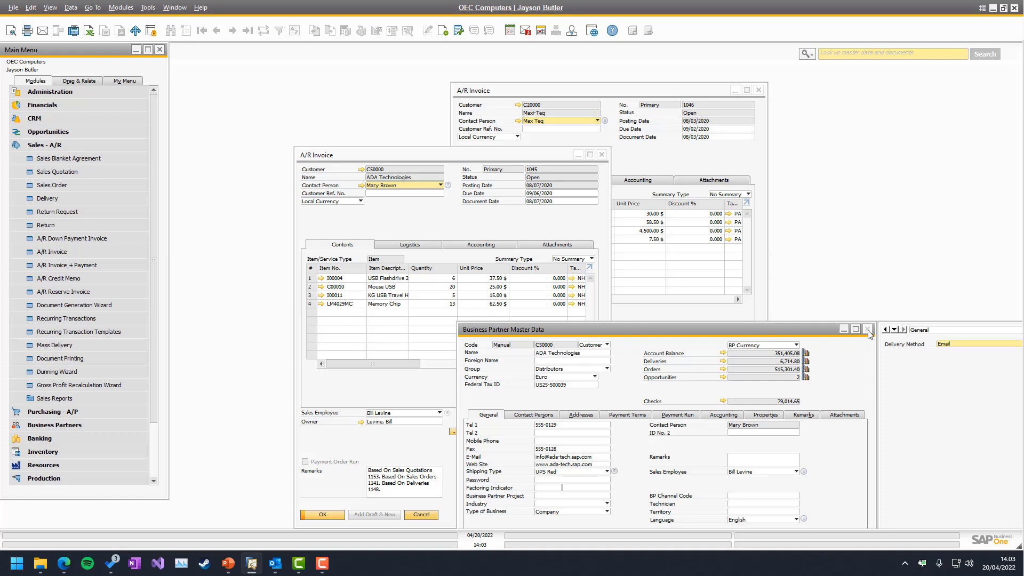
Close the BP record and edit the A/R Invoice (Default) Print and Delivery configuration.
{"action": "left_click", "coordinate": [868, 330]}
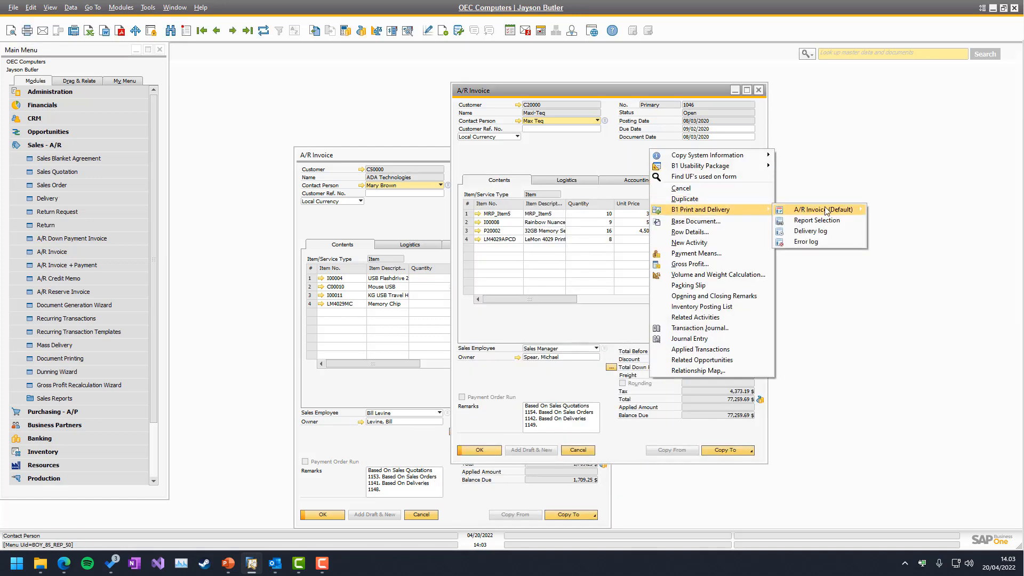
{"action": "mouse_move", "coordinate": [823, 209]}
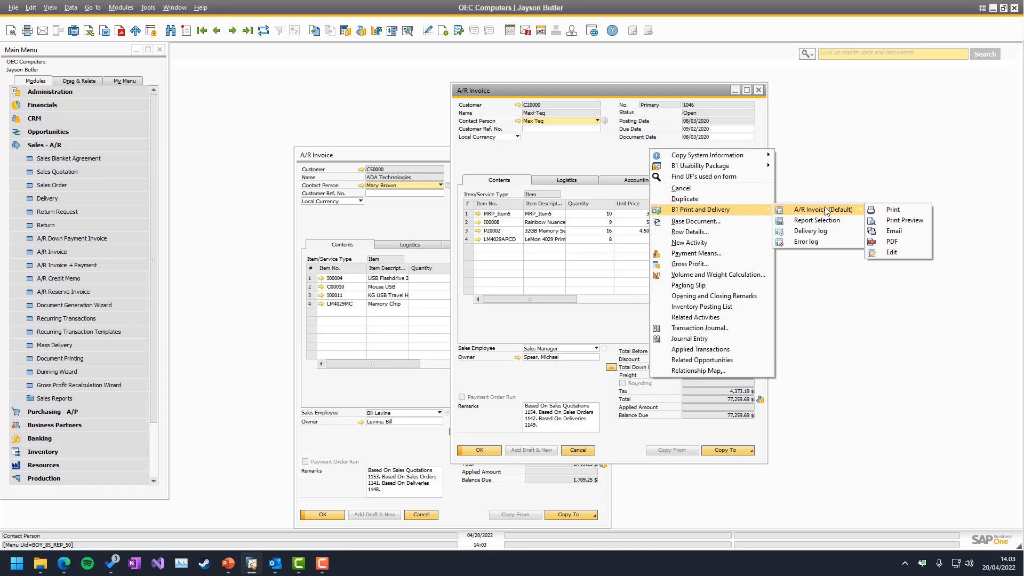
{"action": "left_click", "coordinate": [824, 209]}
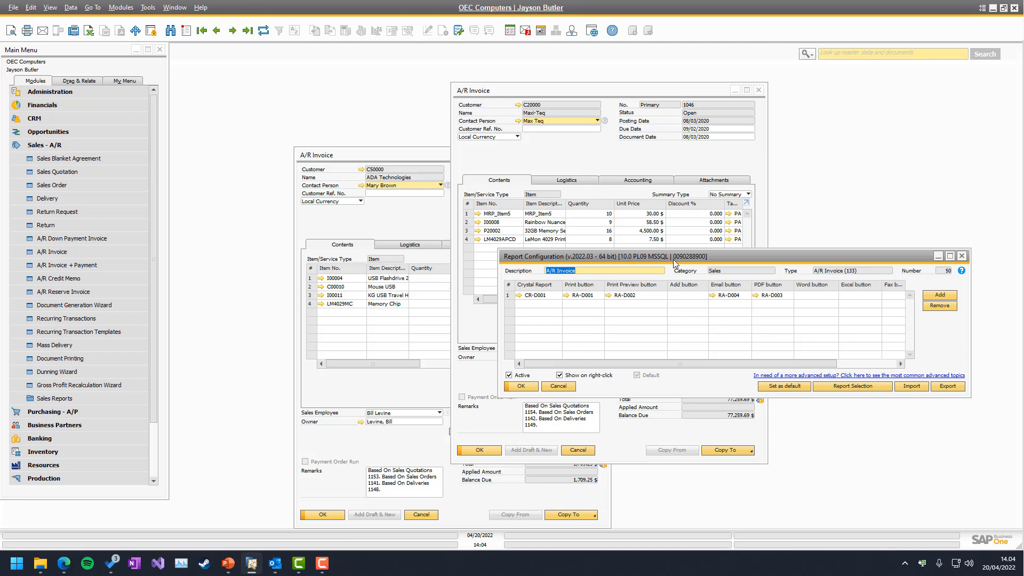
Rename the A/R Invoice configuration to 'A/R Invoice (Email)' and start an 'A/R Invoice (Print)' copy.
{"action": "left_click_drag", "start_coordinate": [676, 255], "coordinate": [624, 275]}
{"action": "type", "text": " ("}
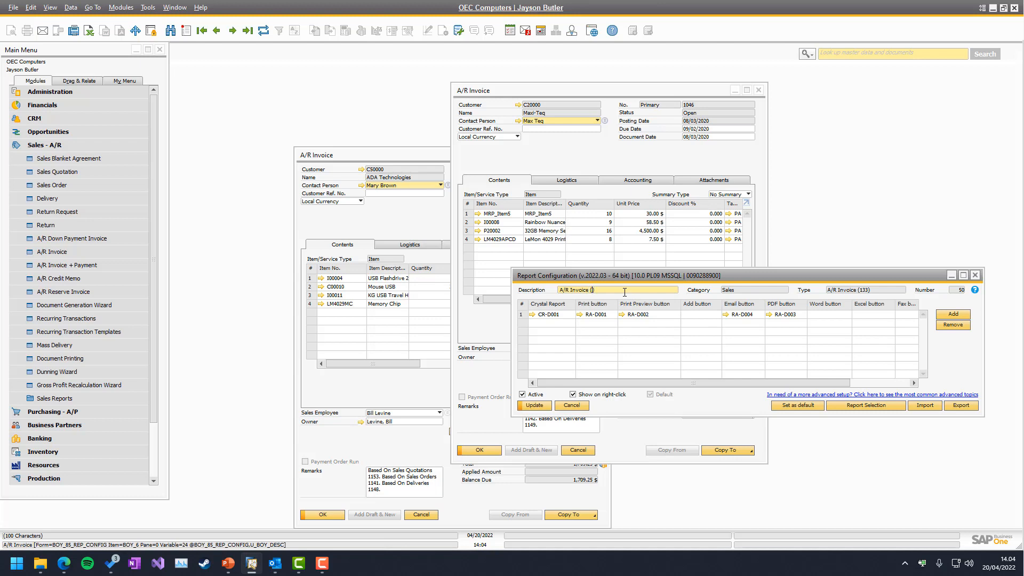
{"action": "type", "text": "Email"}
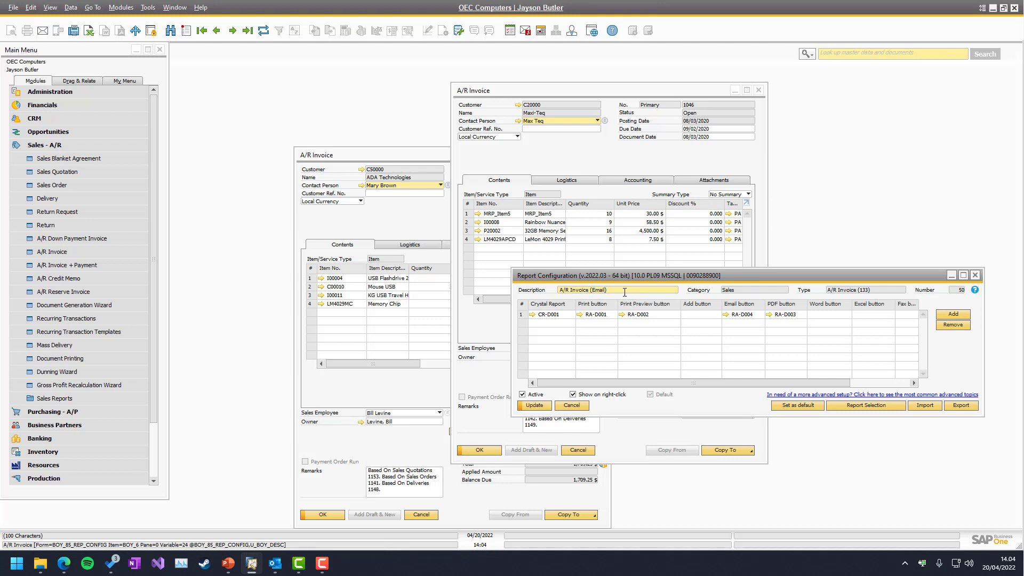
{"action": "left_click", "coordinate": [741, 314]}
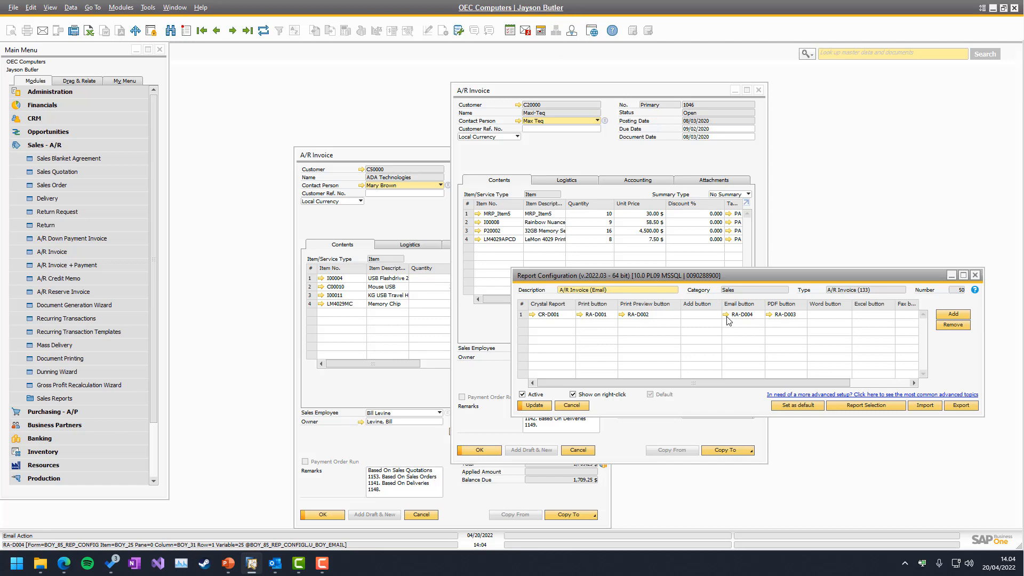
{"action": "left_click", "coordinate": [952, 313]}
{"action": "type", "text": "Print"}
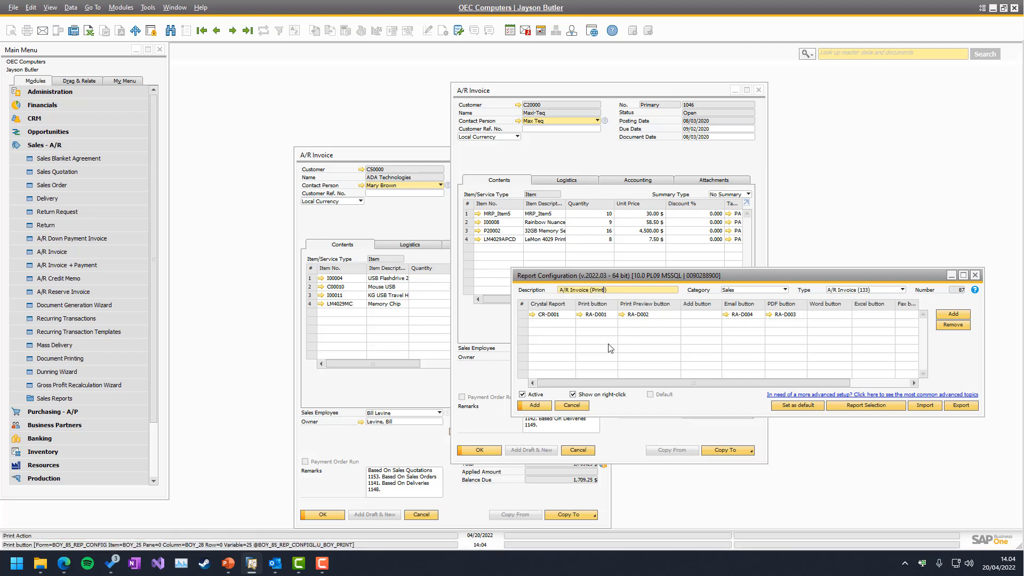
{"action": "mouse_move", "coordinate": [595, 325]}
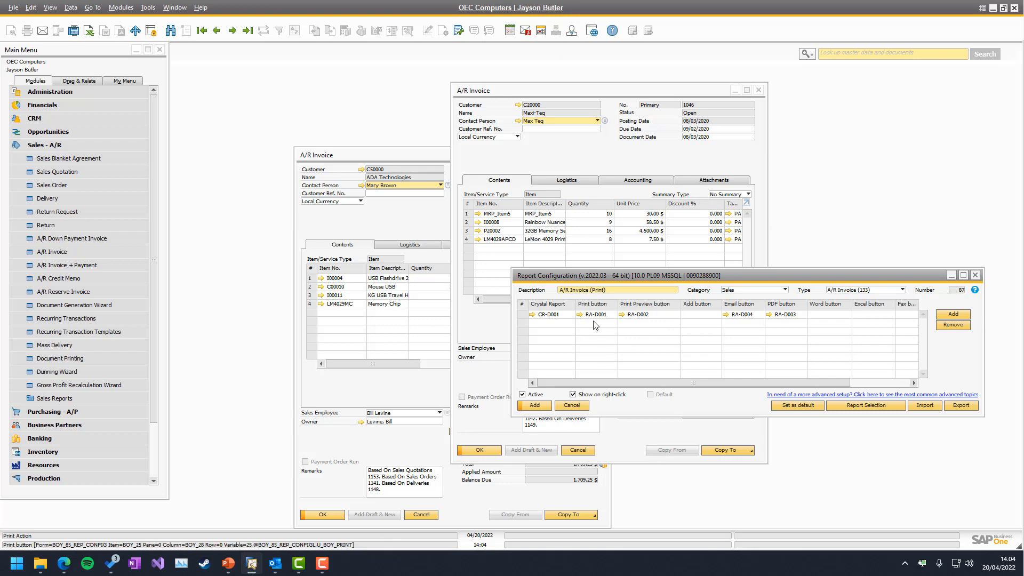
Replace the Print configuration's Email action RA-D004 with RA-D001.
{"action": "left_click", "coordinate": [596, 315]}
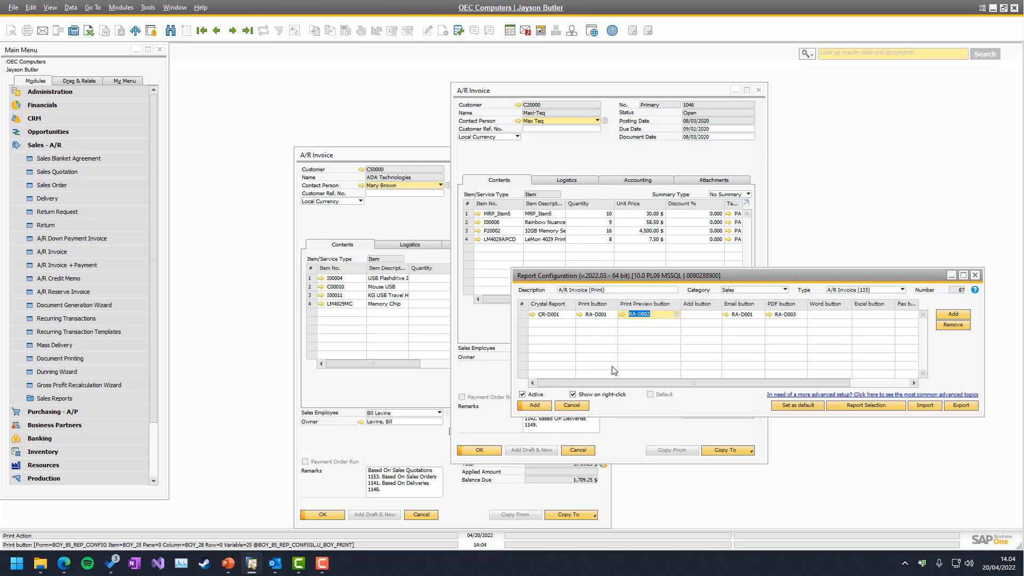
{"action": "left_click", "coordinate": [640, 314]}
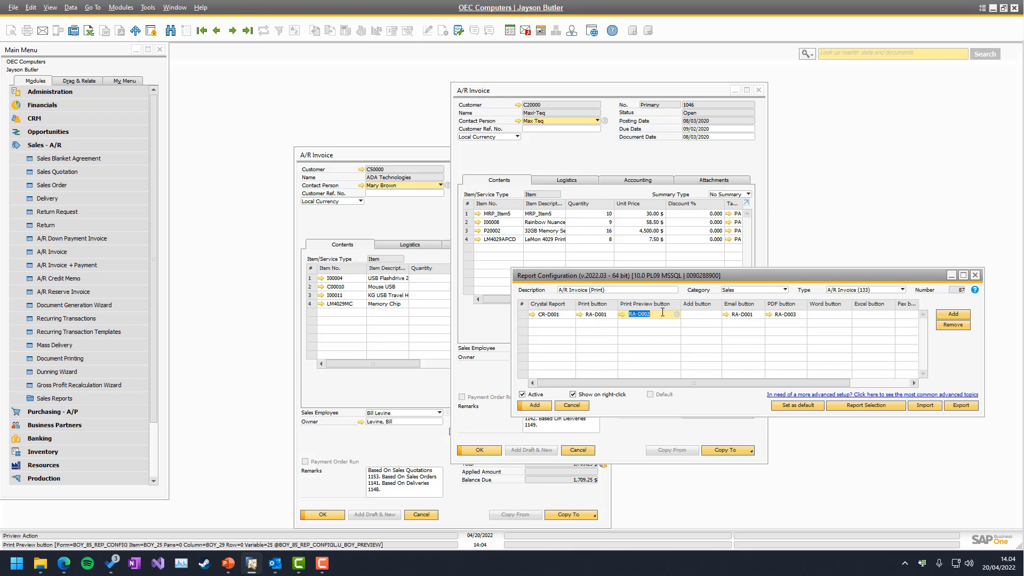
{"action": "left_click", "coordinate": [741, 315]}
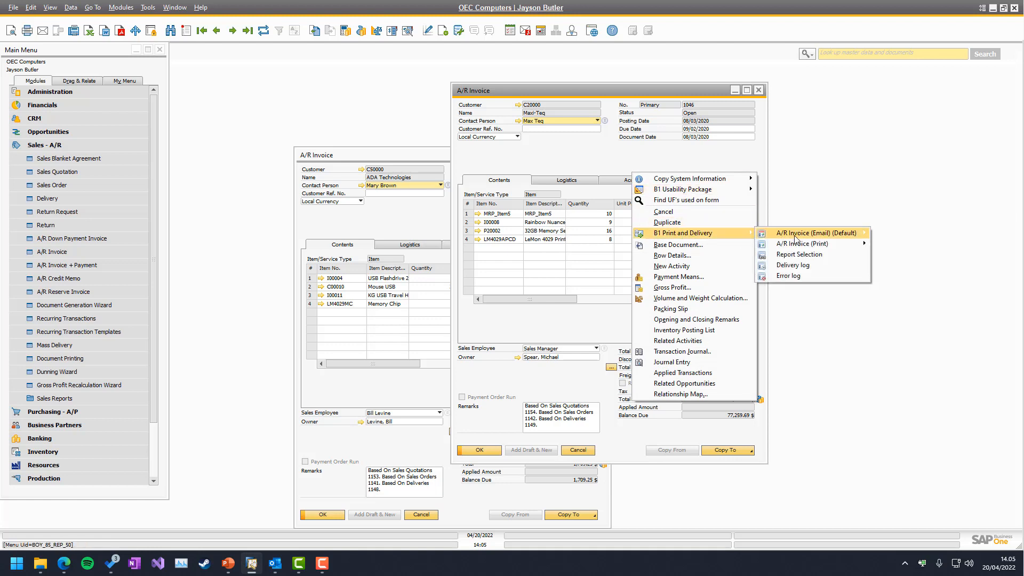
{"action": "mouse_move", "coordinate": [802, 244]}
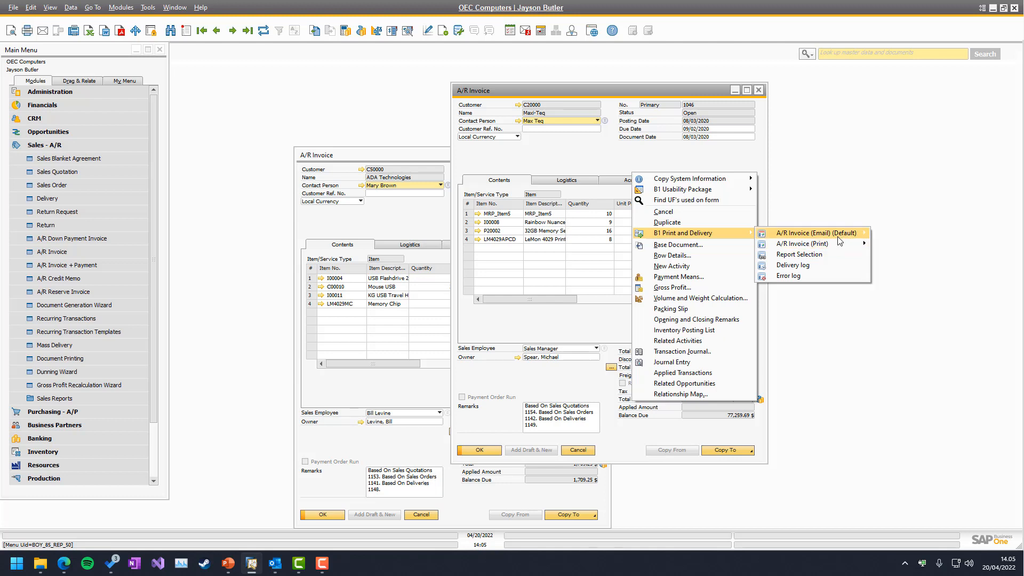
{"action": "mouse_move", "coordinate": [834, 234]}
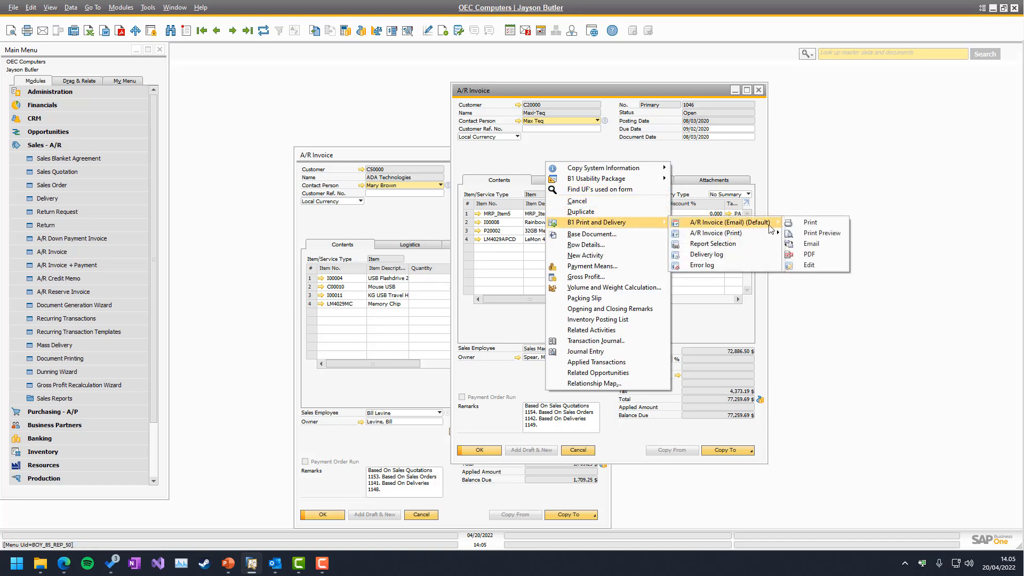
Open Report Selection for A/R Invoice (Email), selecting by Business Partner Code.
{"action": "left_click", "coordinate": [713, 243]}
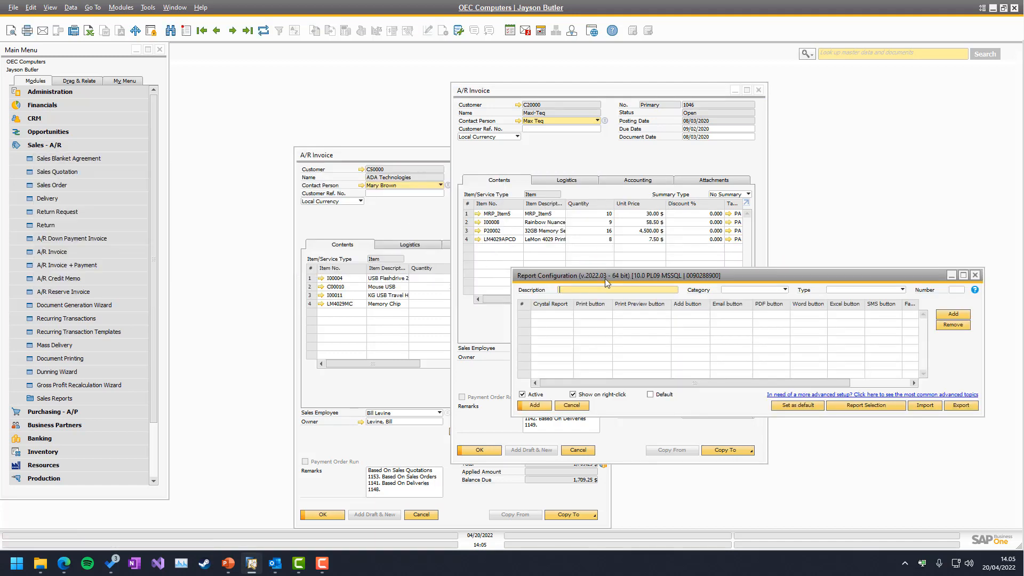
{"action": "left_click", "coordinate": [866, 405]}
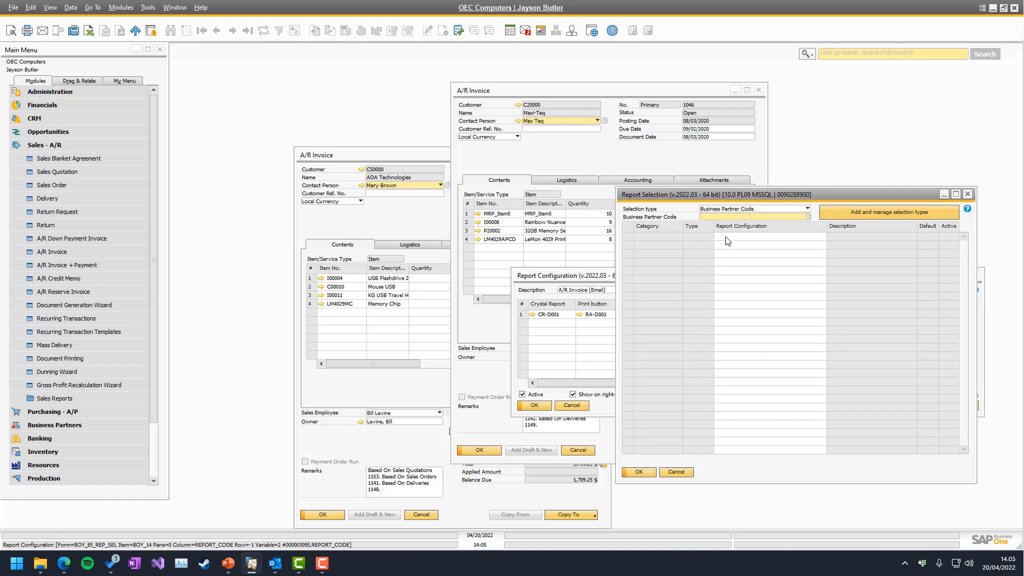
Assign A/R Invoice (Email) to A/R Invoices for business partner C20000.
{"action": "type", "text": "C20000"}
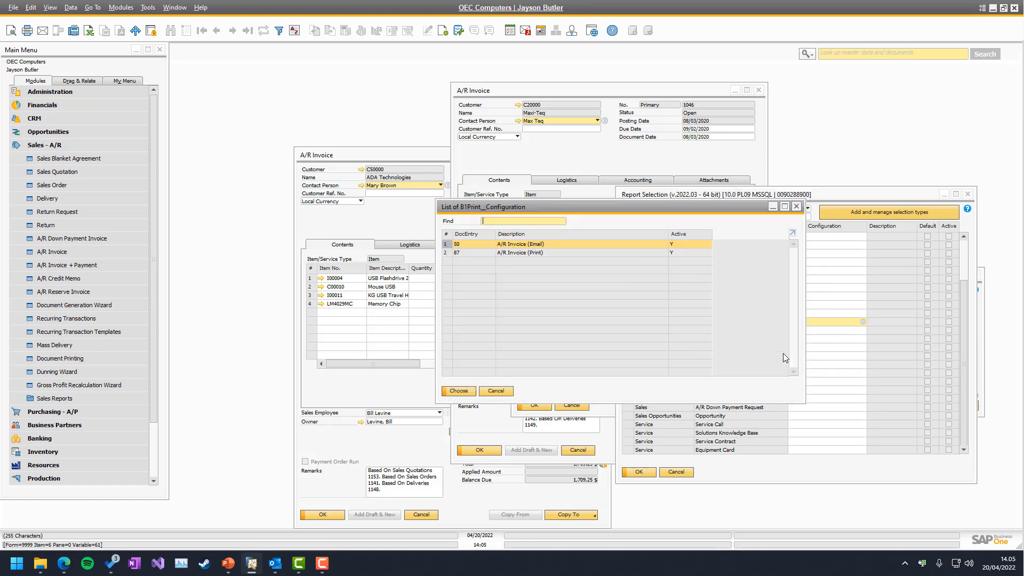
{"action": "left_click", "coordinate": [529, 244]}
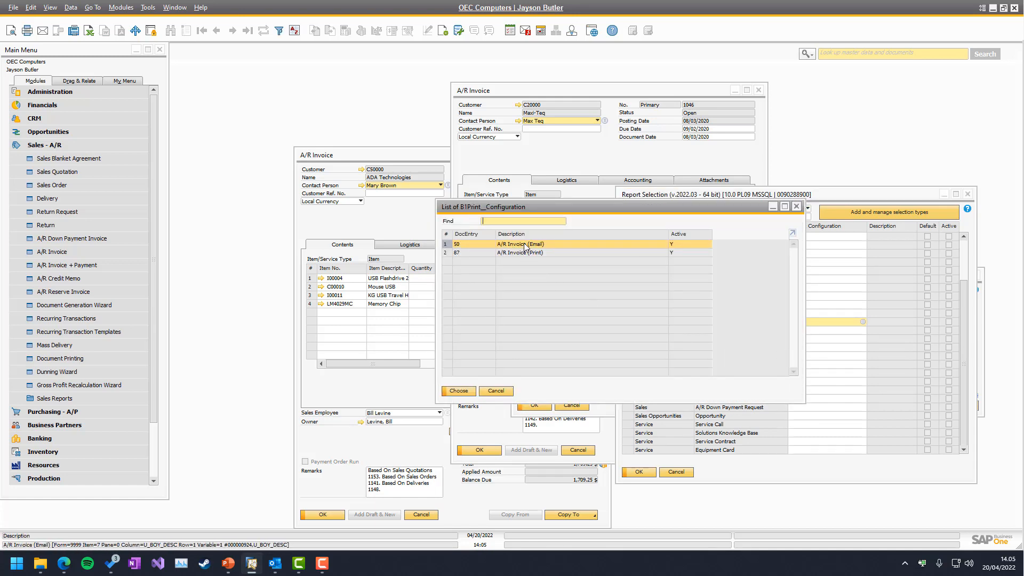
{"action": "left_click", "coordinate": [458, 391]}
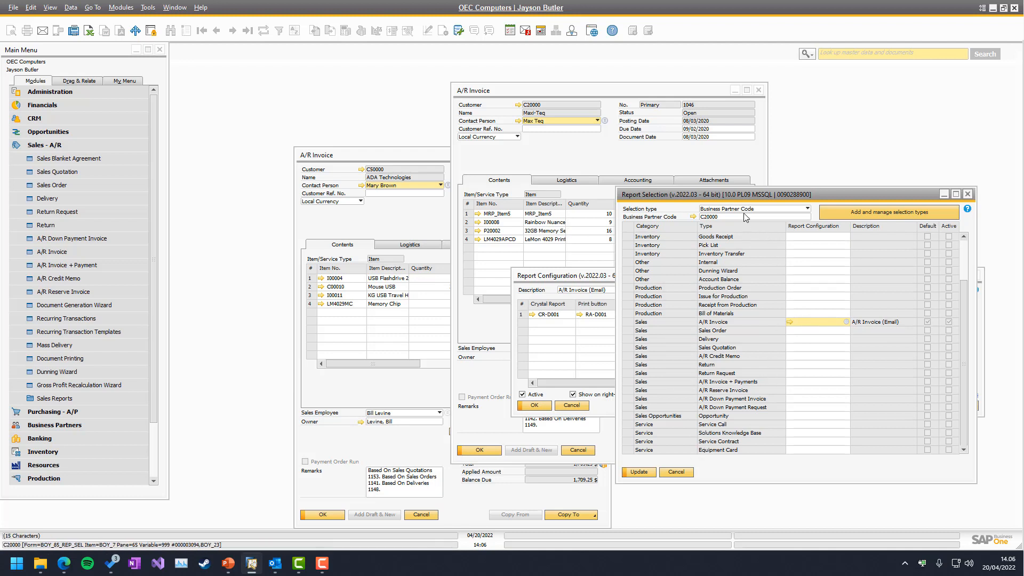
{"action": "mouse_move", "coordinate": [871, 217]}
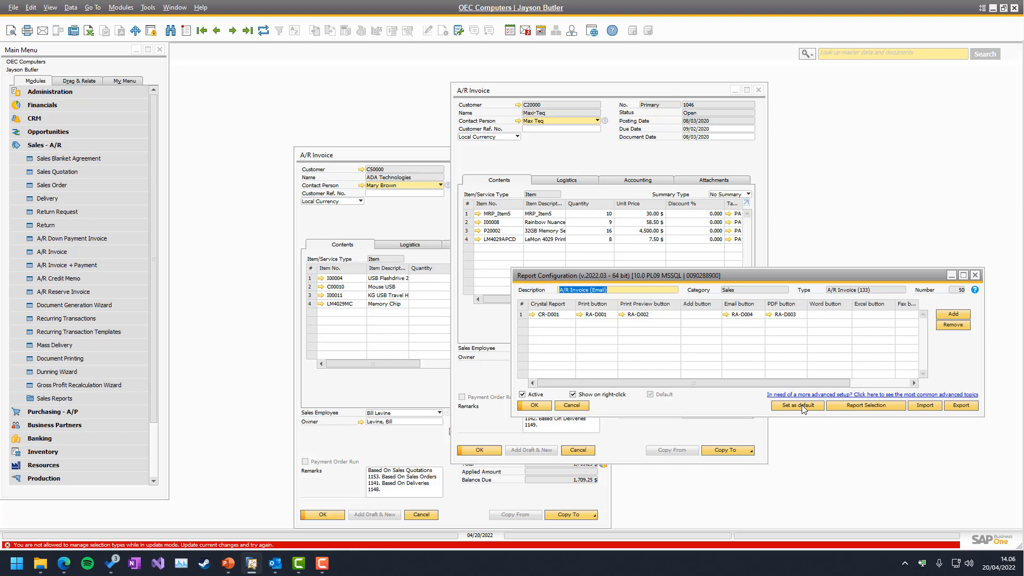
Create a UDF 1 selection type using the U_DEL_METHOD field.
{"action": "left_click", "coordinate": [866, 406]}
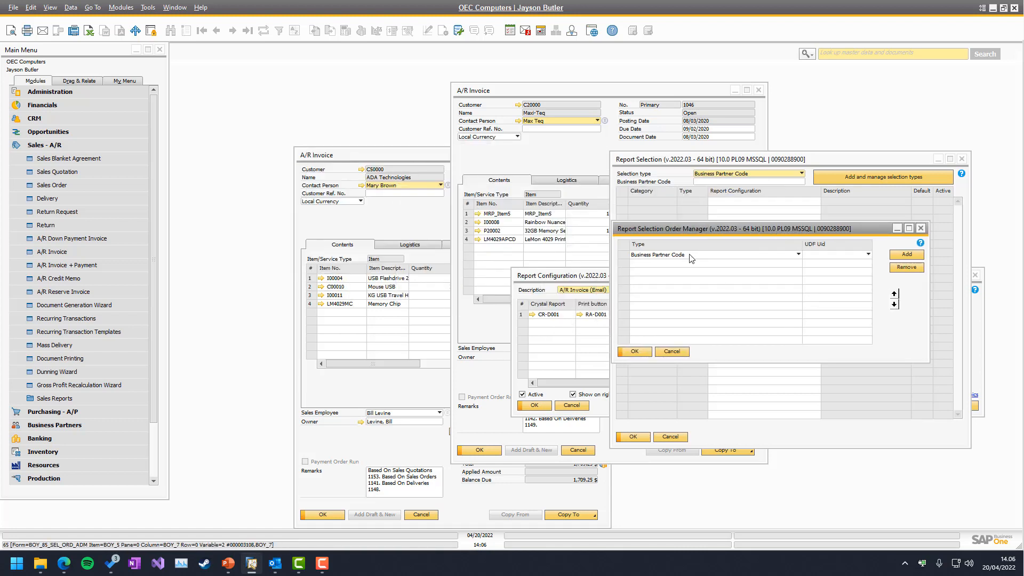
{"action": "left_click", "coordinate": [799, 254]}
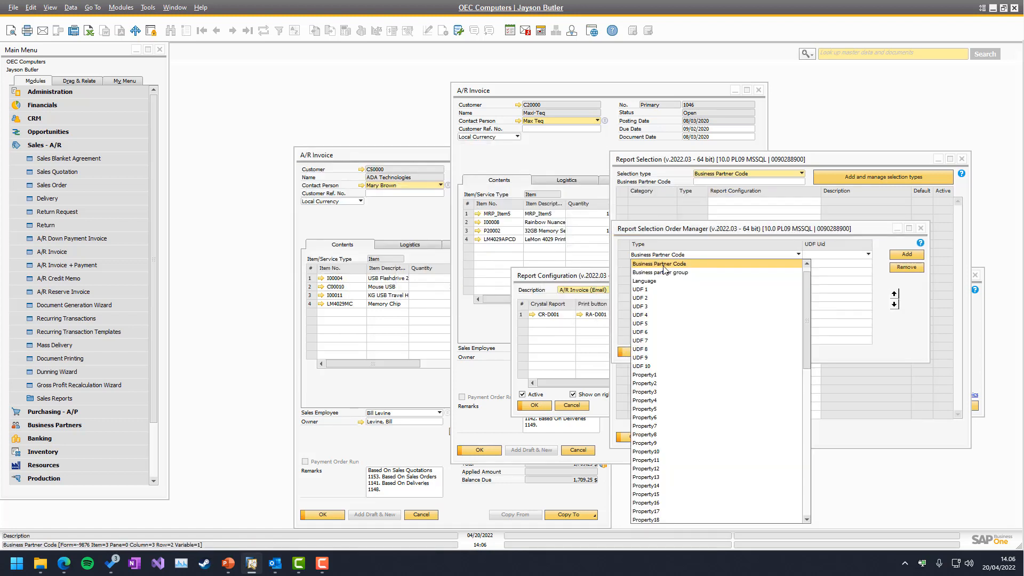
{"action": "left_click", "coordinate": [660, 272]}
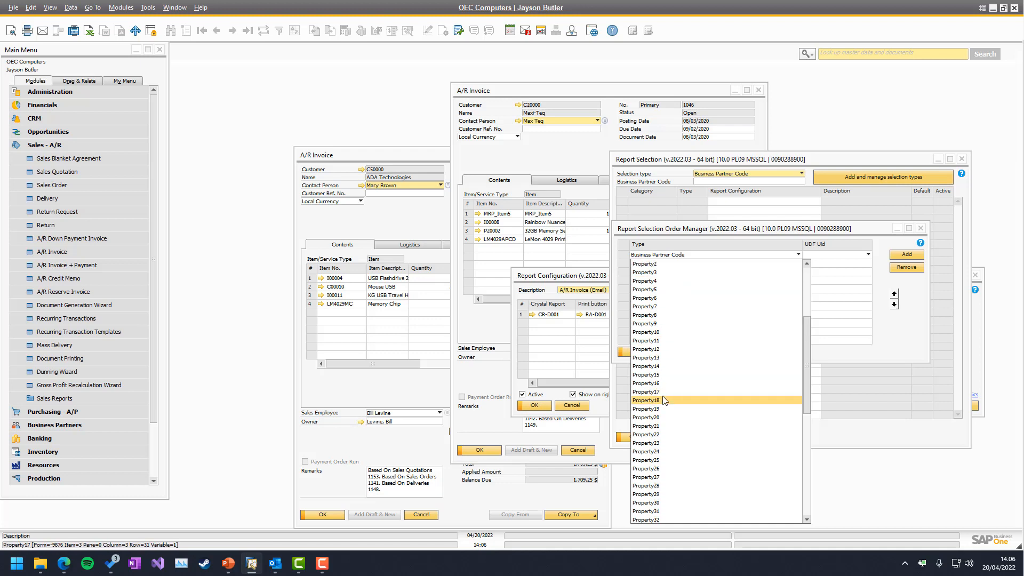
{"action": "scroll", "scroll_direction": "down", "scroll_amount": 3}
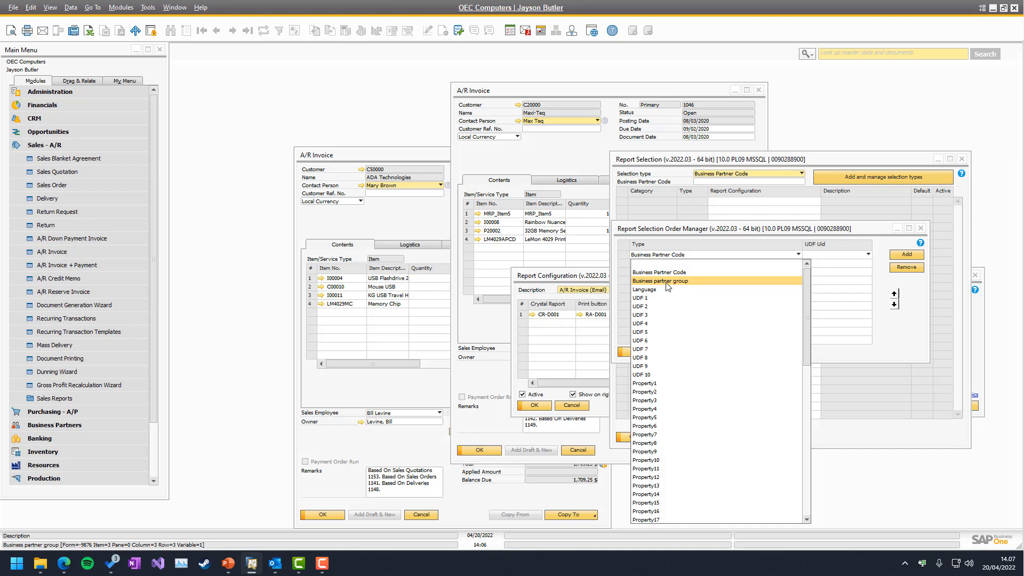
{"action": "left_click", "coordinate": [639, 298]}
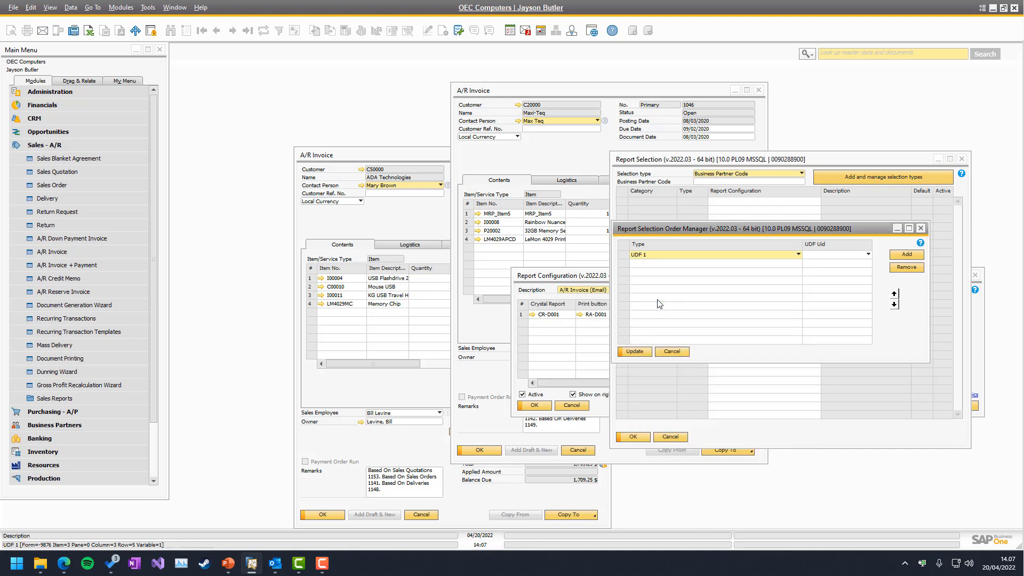
{"action": "left_click", "coordinate": [869, 254]}
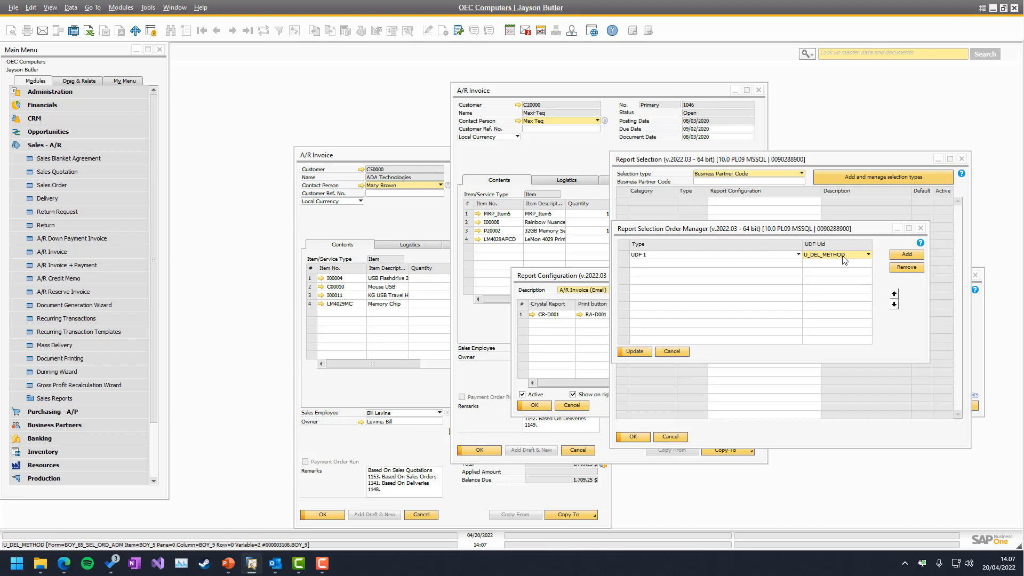
{"action": "mouse_move", "coordinate": [658, 238]}
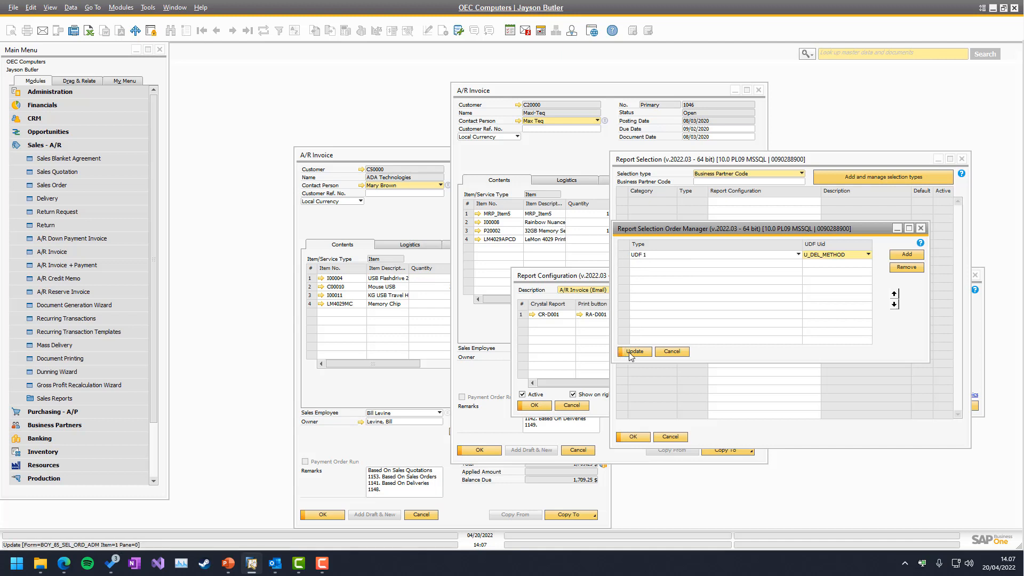
{"action": "left_click", "coordinate": [634, 352]}
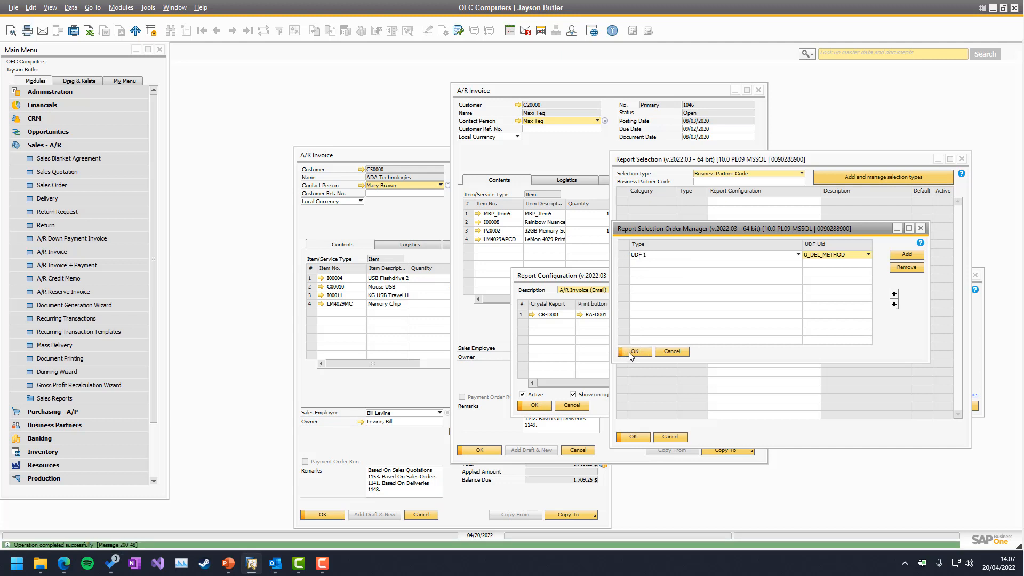
{"action": "left_click", "coordinate": [634, 352]}
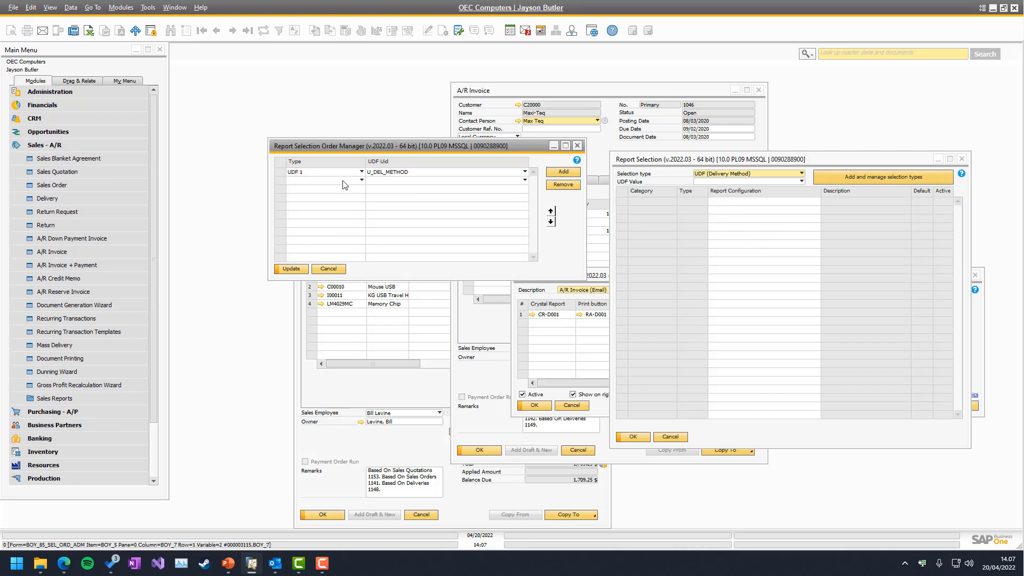
Add Business Partner Code as a selection type and switch selection to Delivery Method.
{"action": "left_click", "coordinate": [322, 180]}
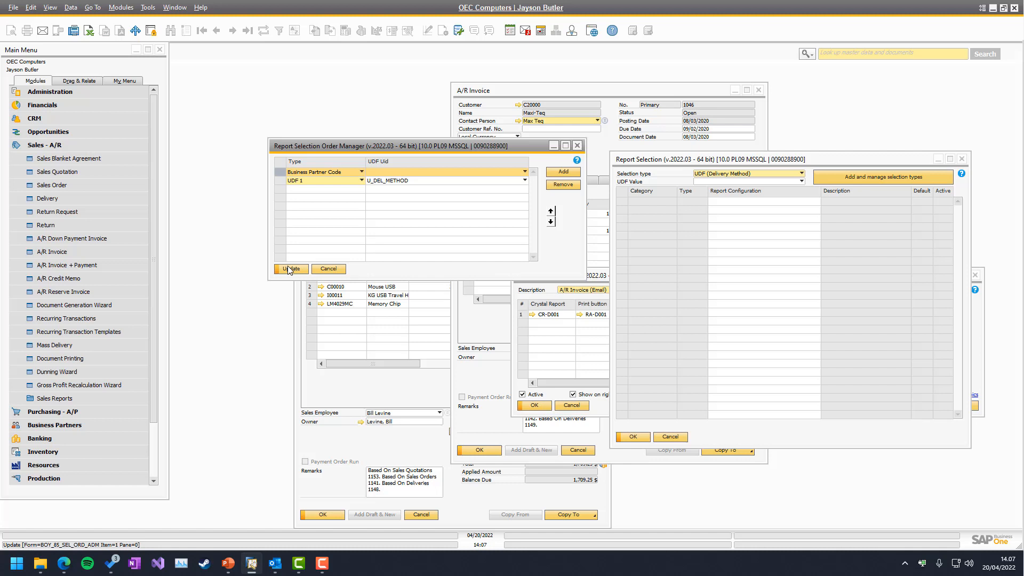
{"action": "left_click", "coordinate": [290, 269]}
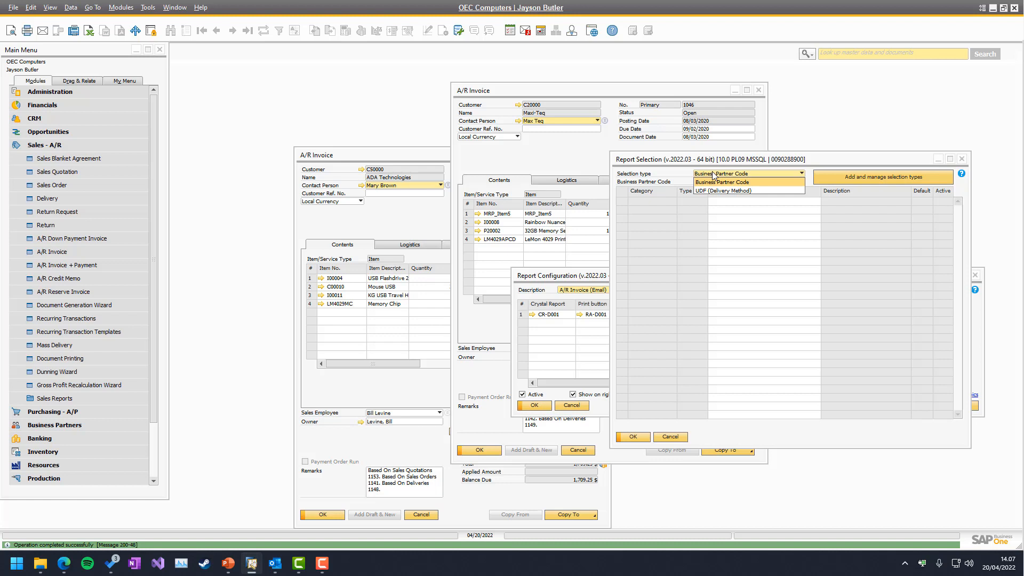
{"action": "left_click", "coordinate": [724, 190]}
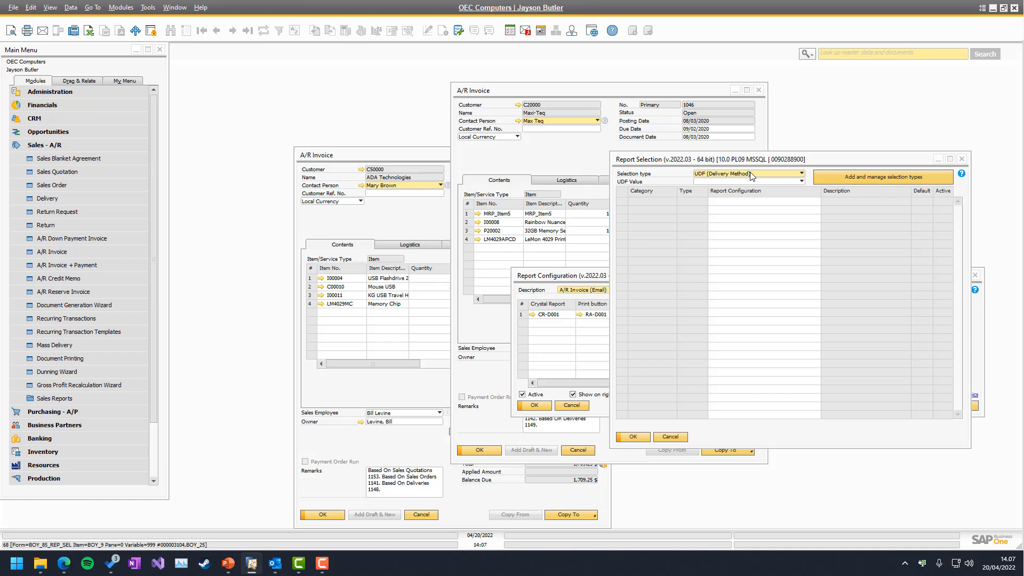
{"action": "mouse_move", "coordinate": [732, 176]}
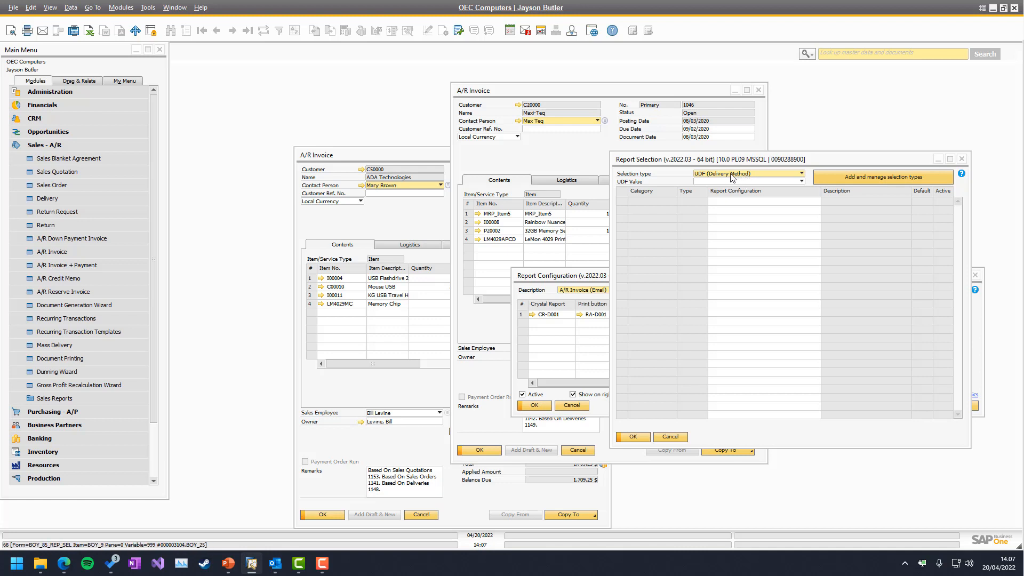
{"action": "left_click", "coordinate": [801, 182]}
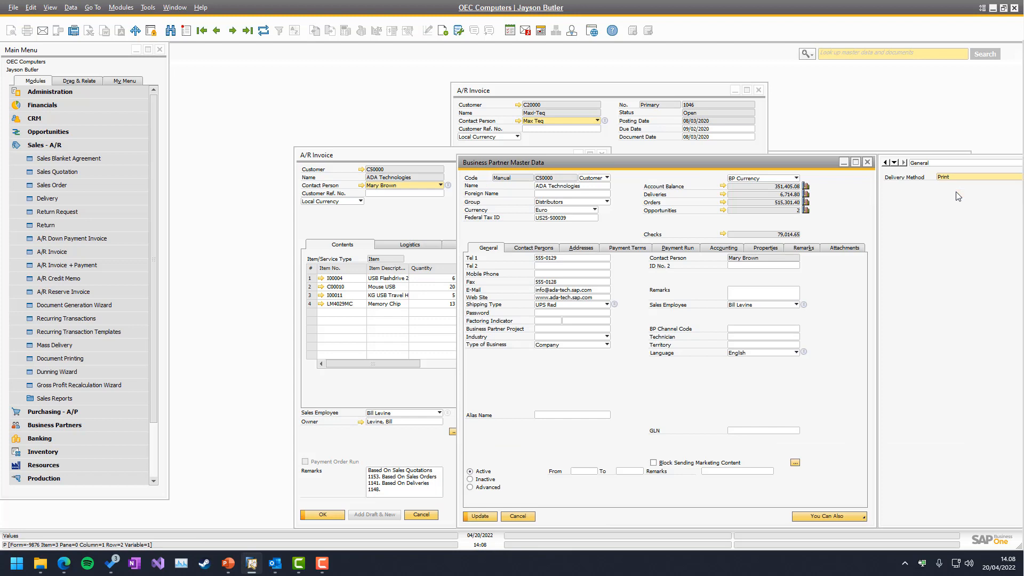
{"action": "mouse_move", "coordinate": [911, 237]}
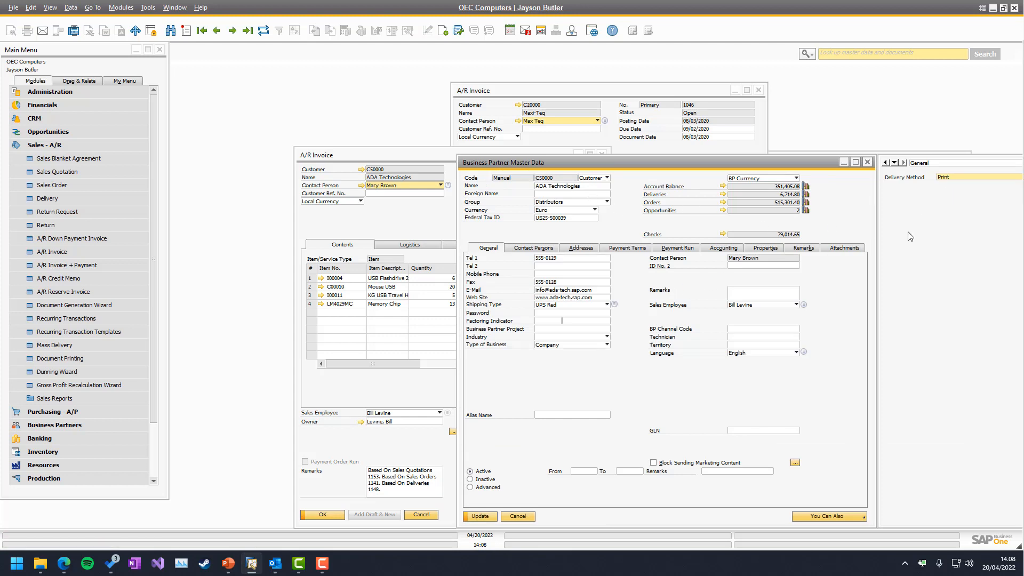
Set C50000 ADA Technologies' Delivery Method to Print and save the record.
{"action": "left_click", "coordinate": [479, 516]}
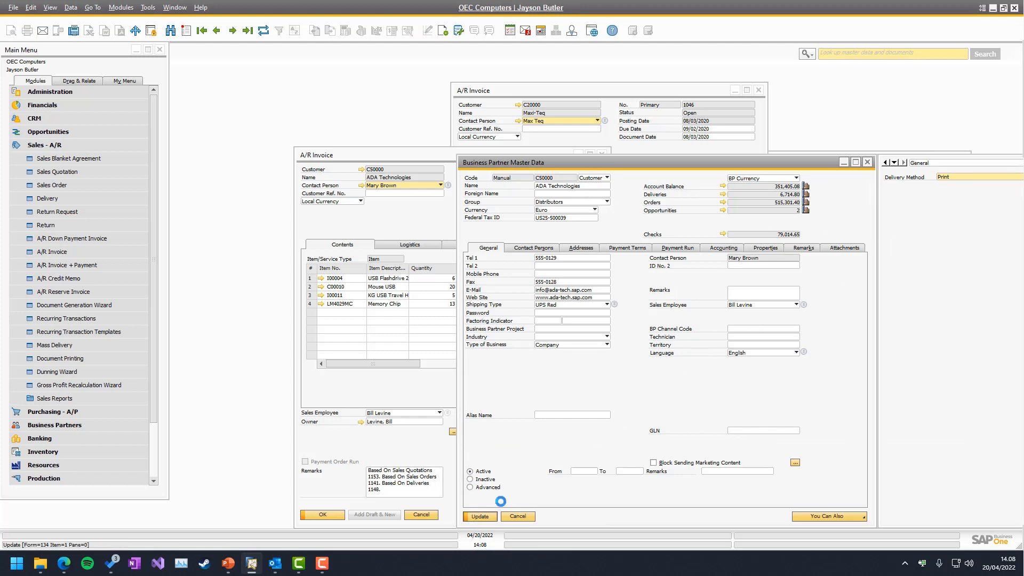
{"action": "left_click", "coordinate": [479, 517]}
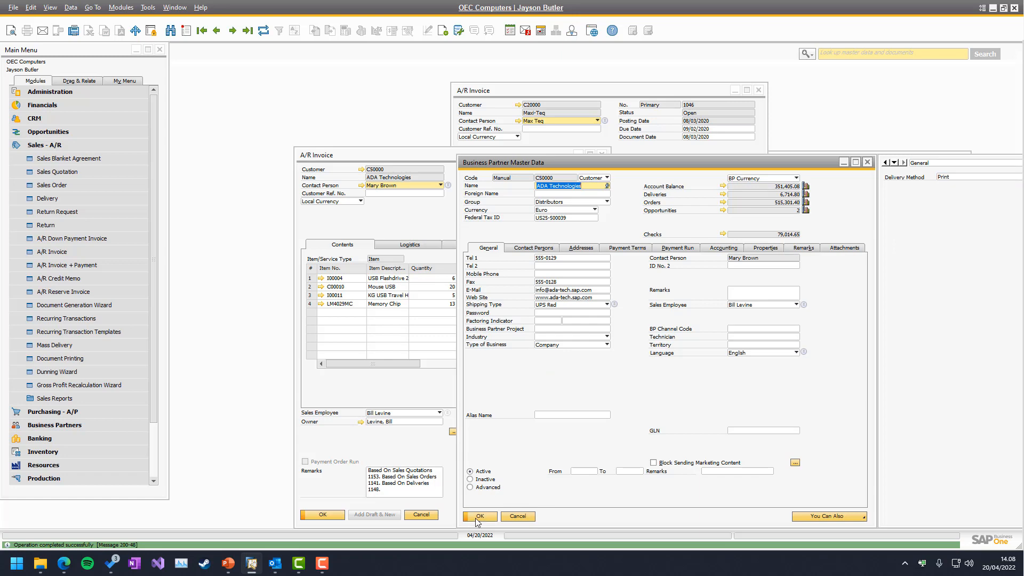
{"action": "left_click", "coordinate": [479, 517]}
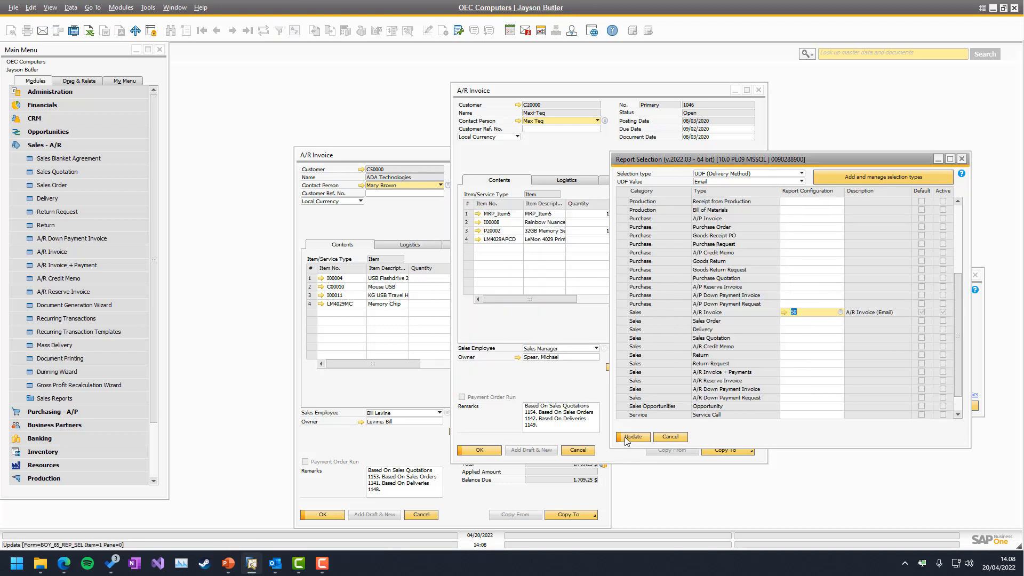
Save the Email mapping and map Delivery Method Print to A/R Invoice (Print).
{"action": "left_click", "coordinate": [632, 437]}
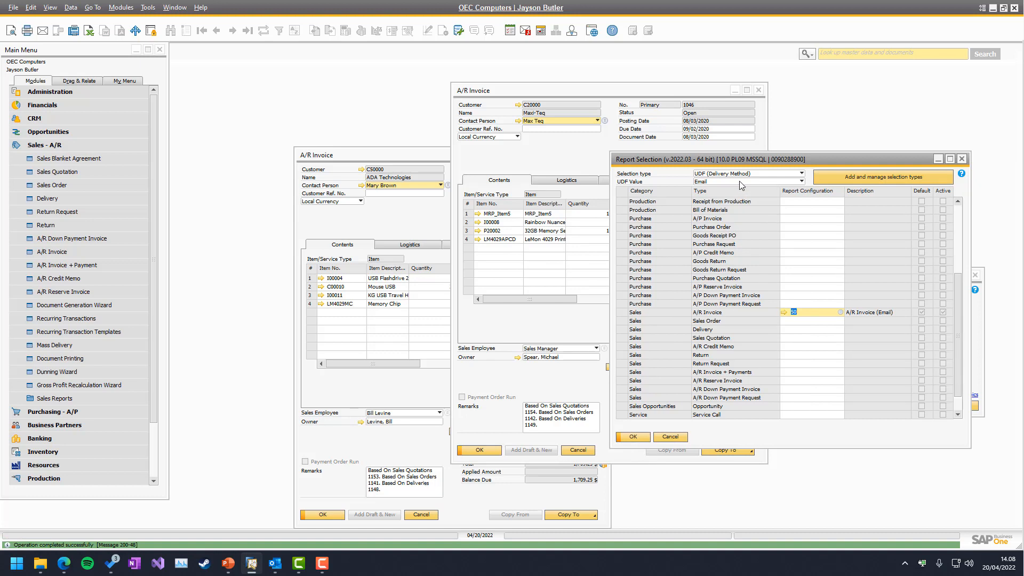
{"action": "left_click", "coordinate": [755, 182]}
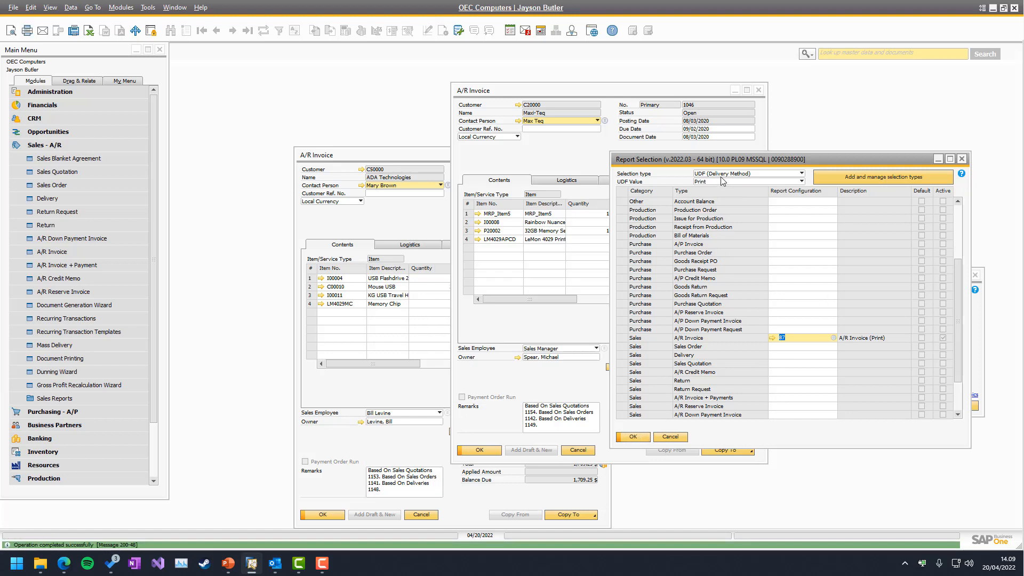
{"action": "mouse_move", "coordinate": [697, 190]}
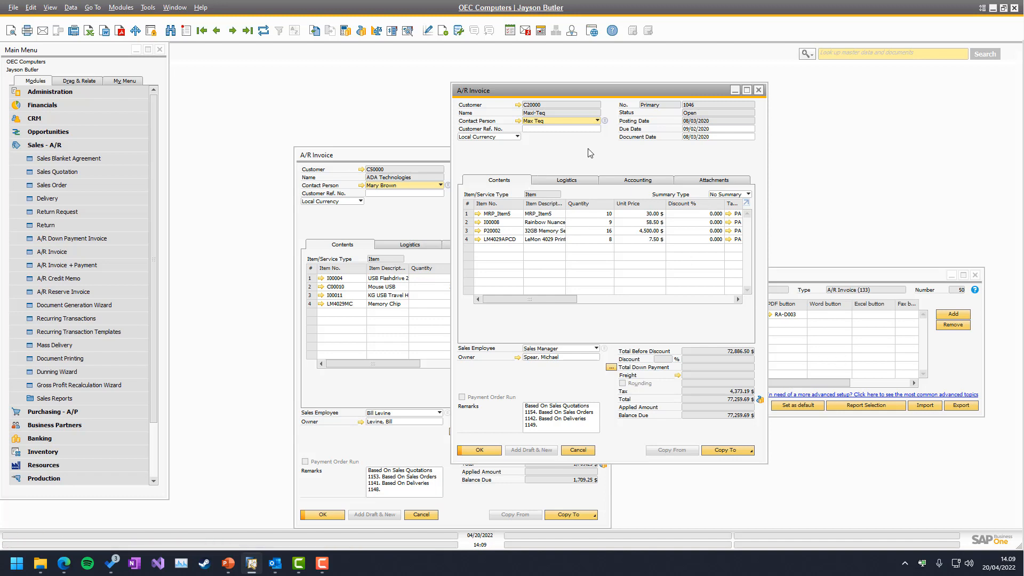
{"action": "right_click", "coordinate": [590, 153]}
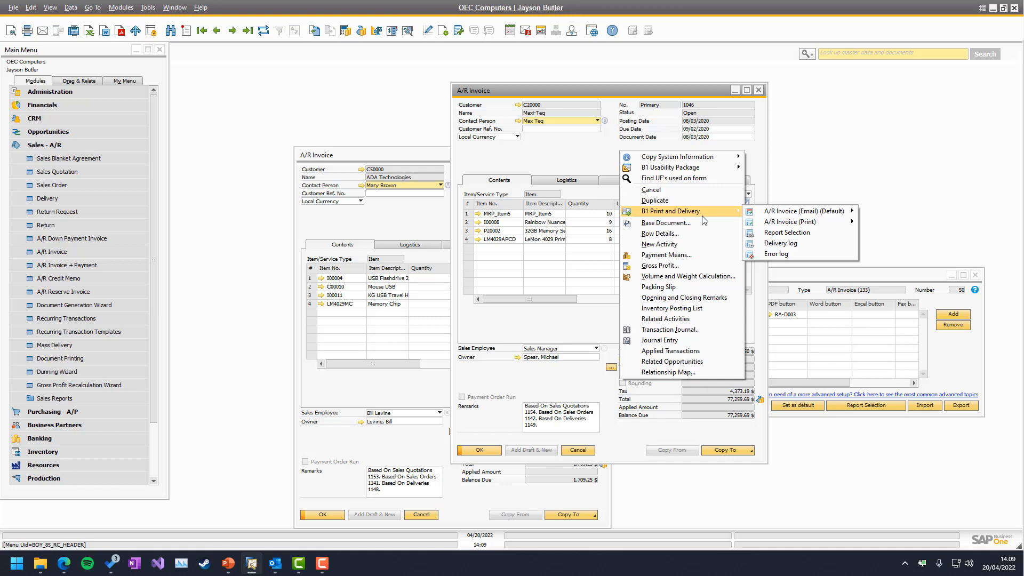
{"action": "mouse_move", "coordinate": [804, 211]}
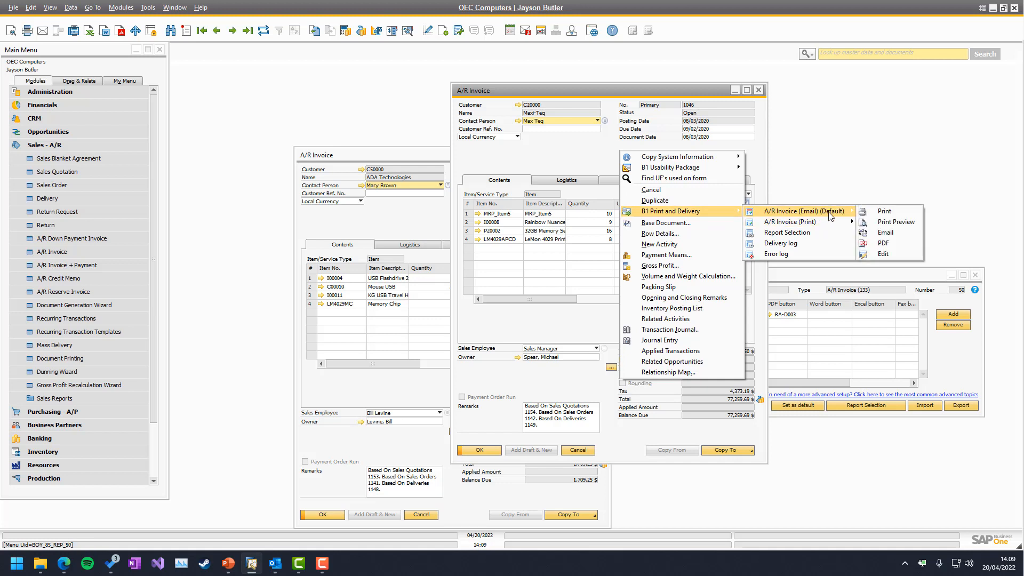
{"action": "mouse_move", "coordinate": [564, 118]}
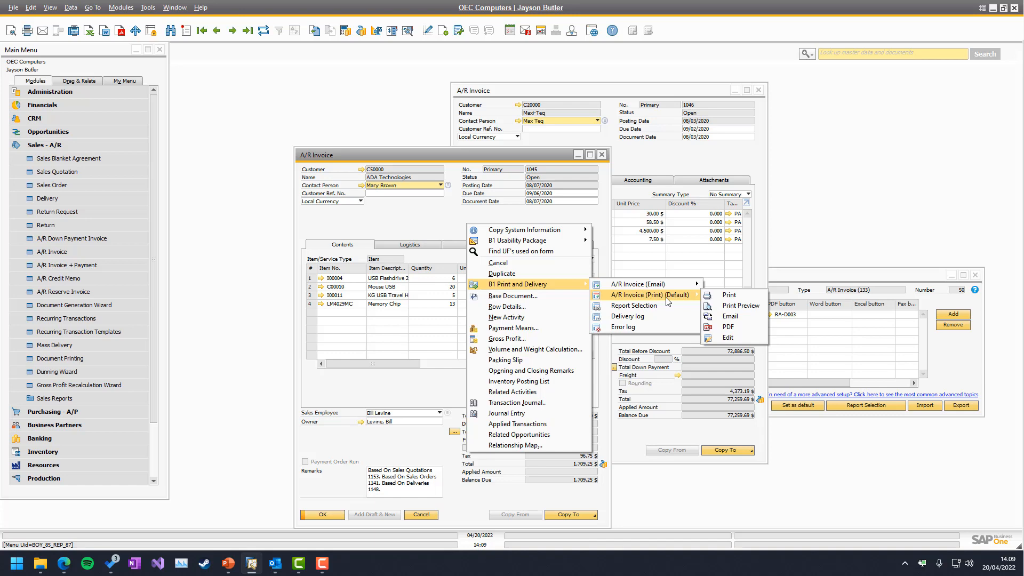
{"action": "mouse_move", "coordinate": [641, 284]}
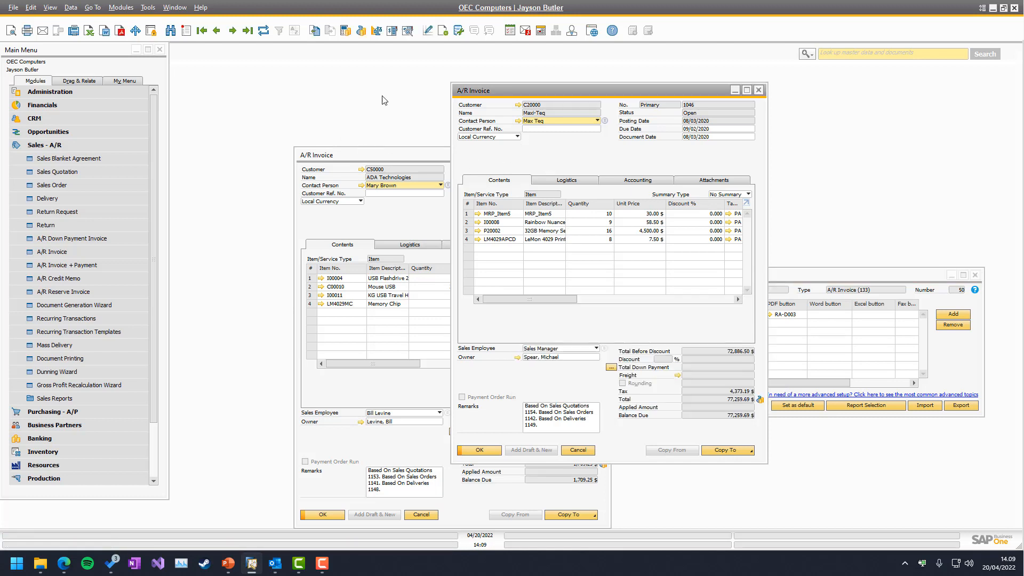
{"action": "mouse_move", "coordinate": [42, 28]}
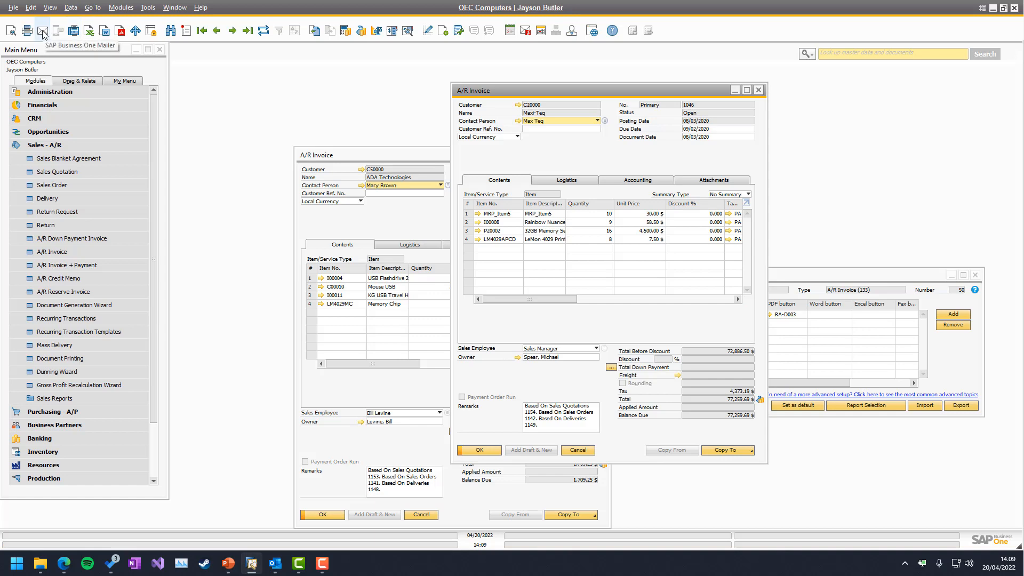
{"action": "left_click", "coordinate": [43, 28]}
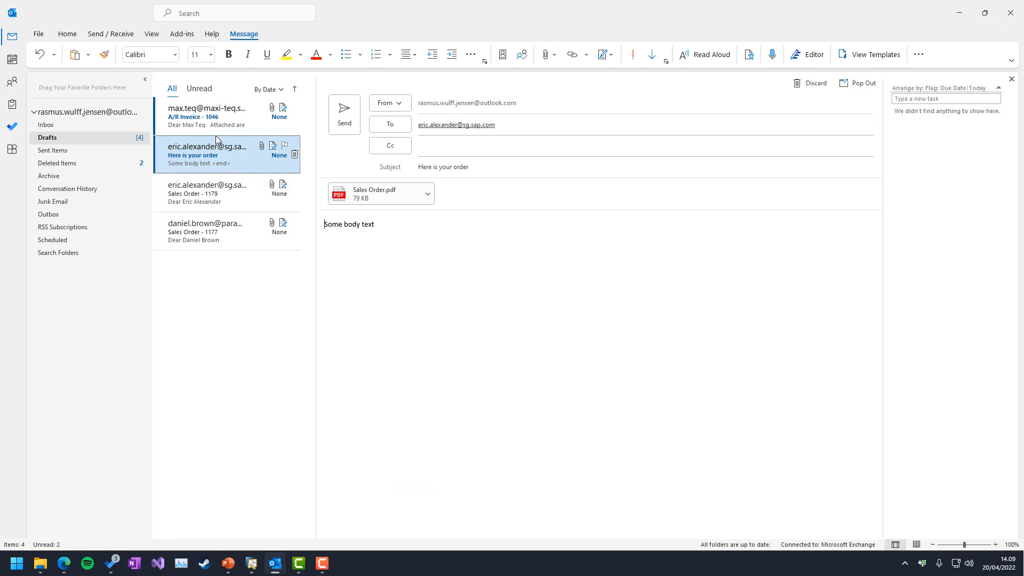
Open Outlook's Drafts folder to view the A/R Invoice - 1046 draft.
{"action": "left_click", "coordinate": [206, 115]}
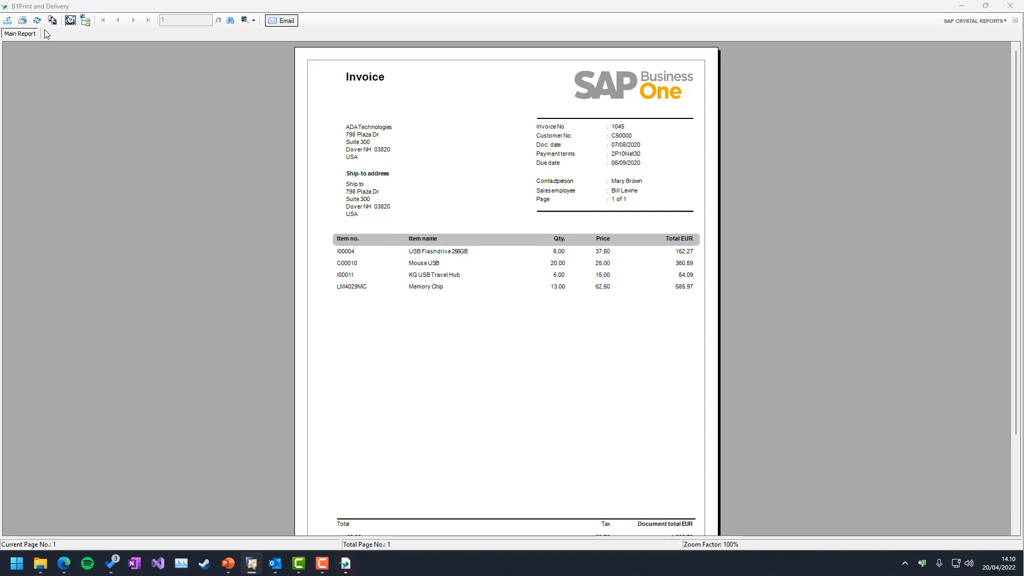
{"action": "mouse_move", "coordinate": [315, 167]}
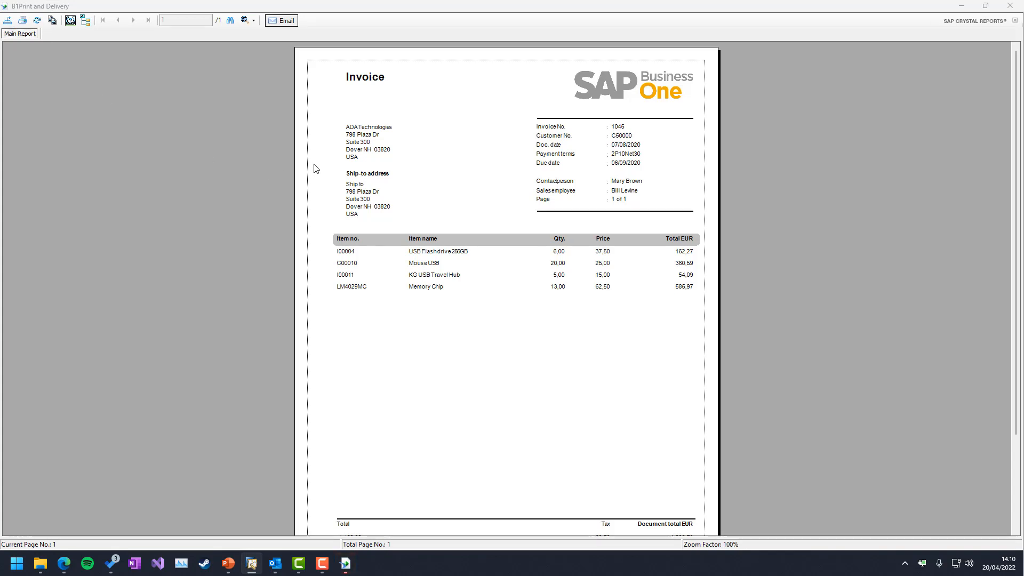
{"action": "mouse_move", "coordinate": [809, 135]}
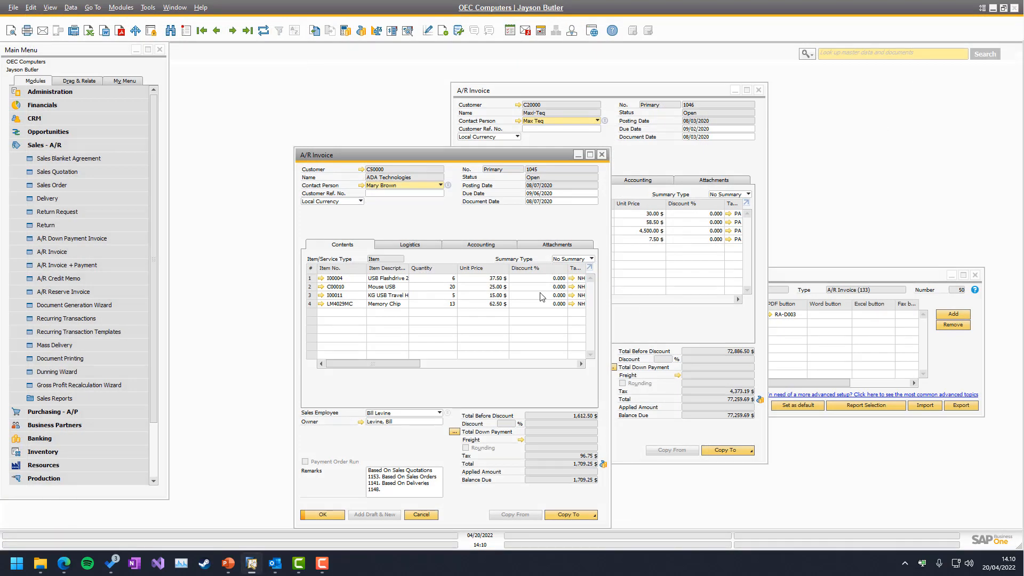
{"action": "mouse_move", "coordinate": [525, 226]}
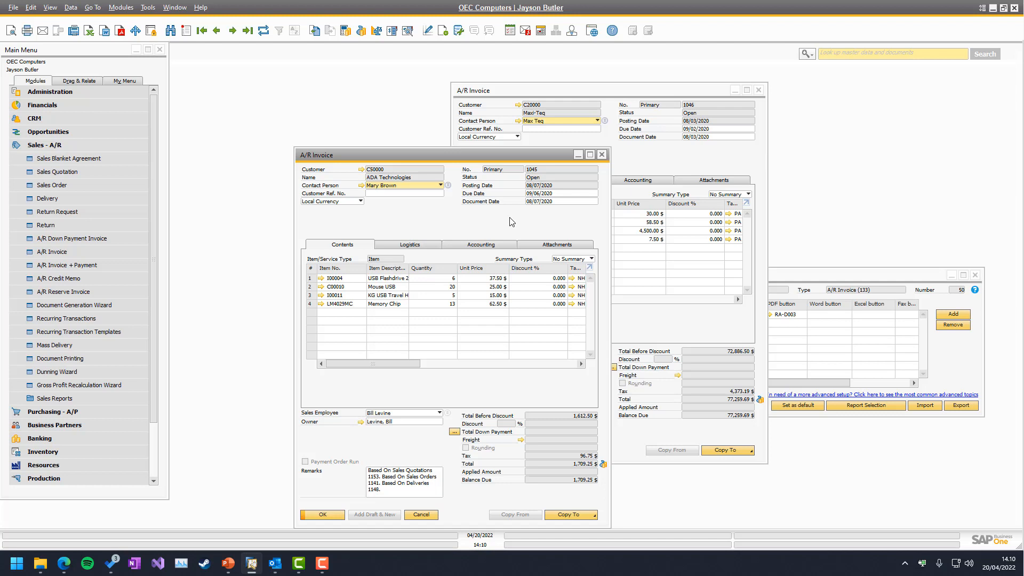
{"action": "mouse_move", "coordinate": [524, 237]}
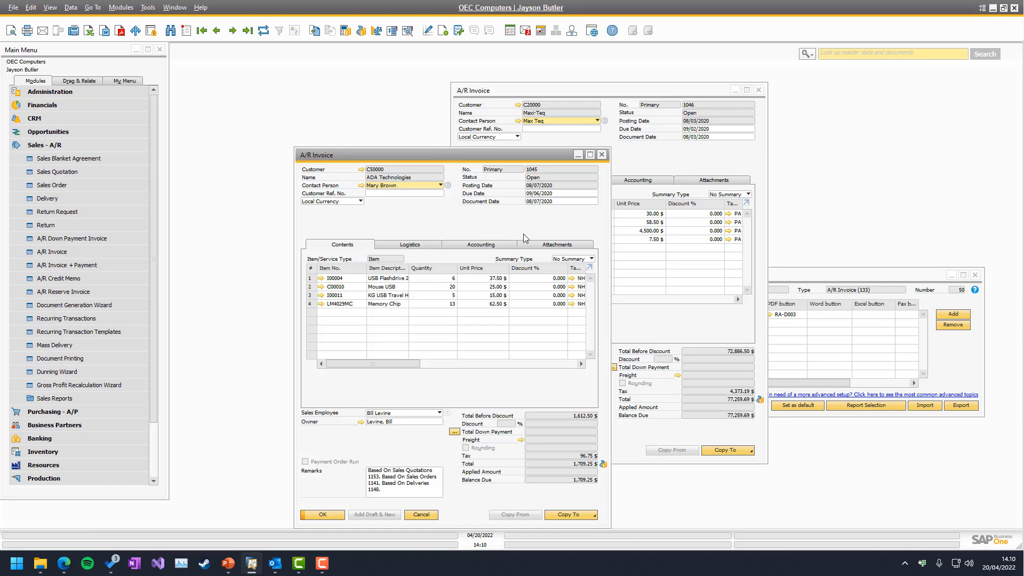
Preview Mass Delivery for A/R Invoices, review the 1044 results, then cancel.
{"action": "left_click", "coordinate": [54, 345]}
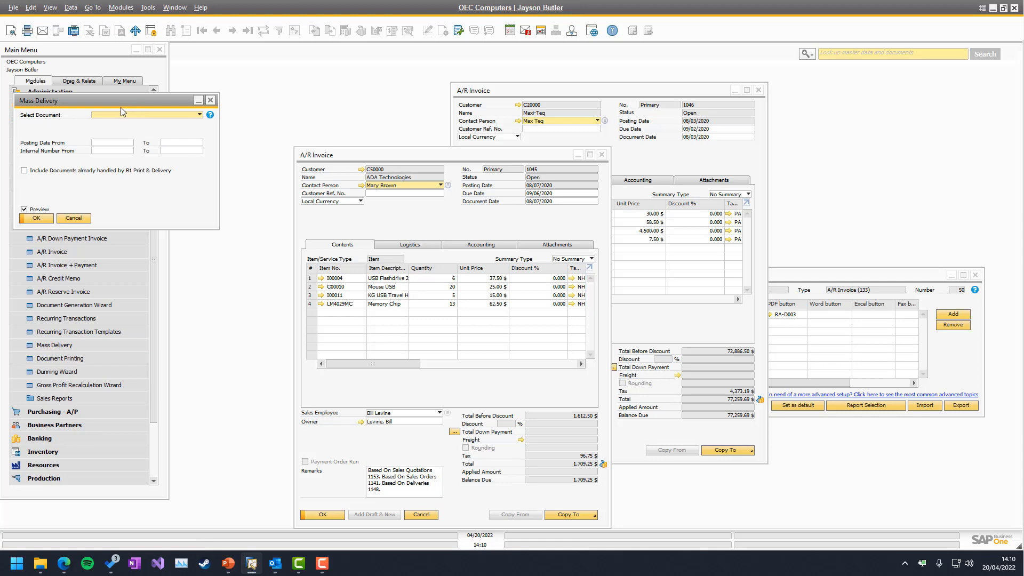
{"action": "left_click", "coordinate": [529, 185]}
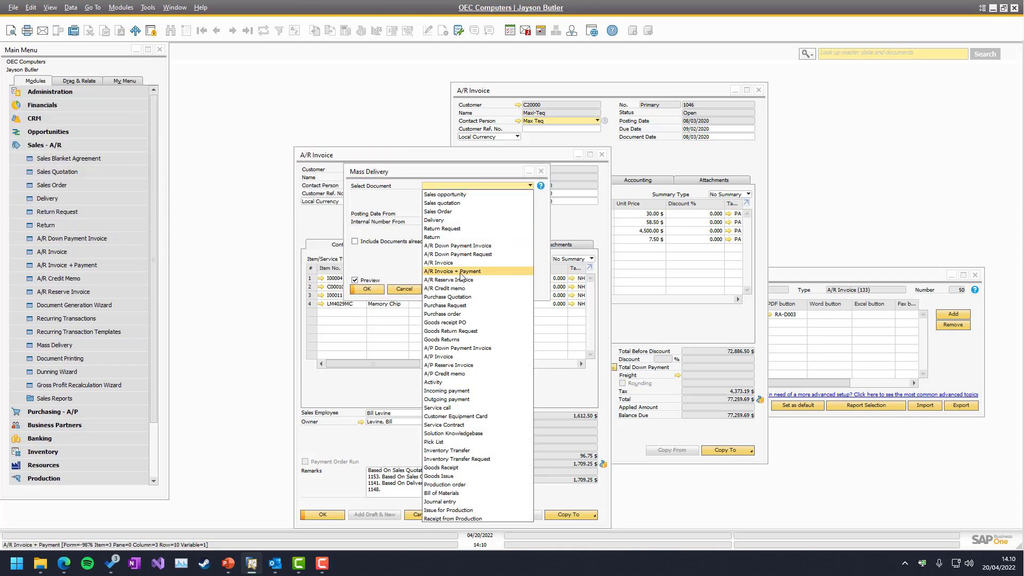
{"action": "left_click", "coordinate": [448, 263]}
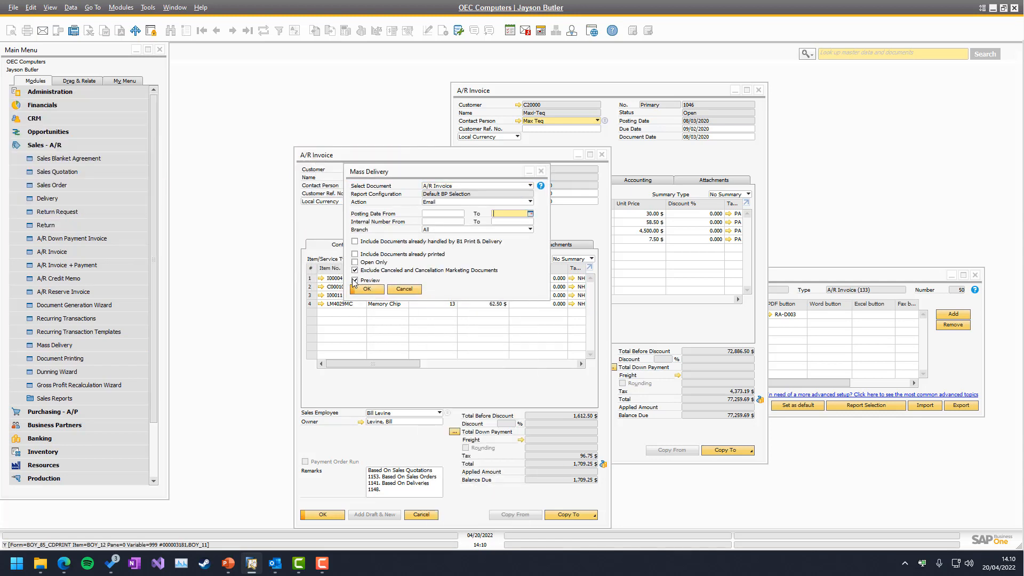
{"action": "left_click", "coordinate": [367, 289]}
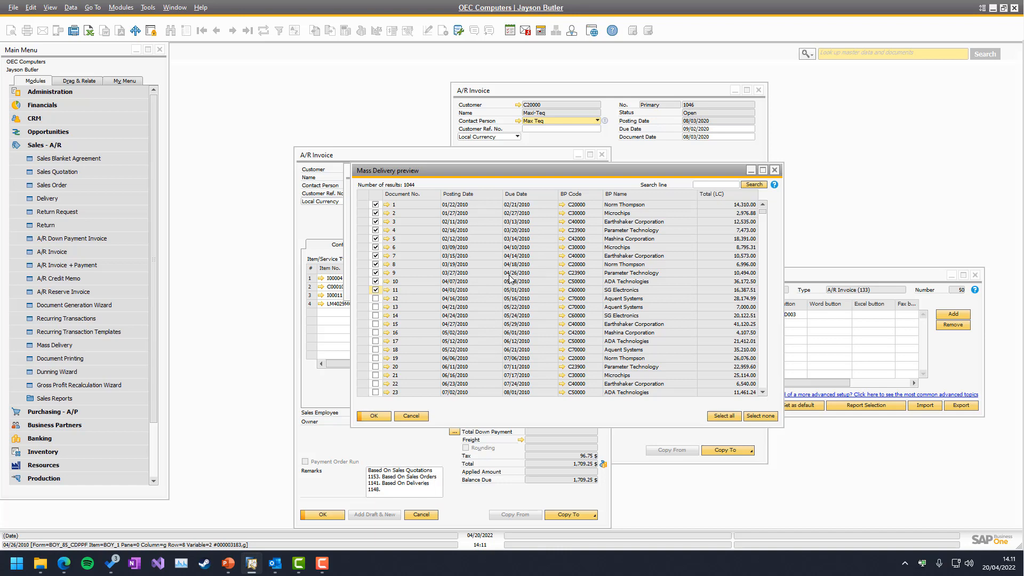
{"action": "left_click", "coordinate": [374, 416]}
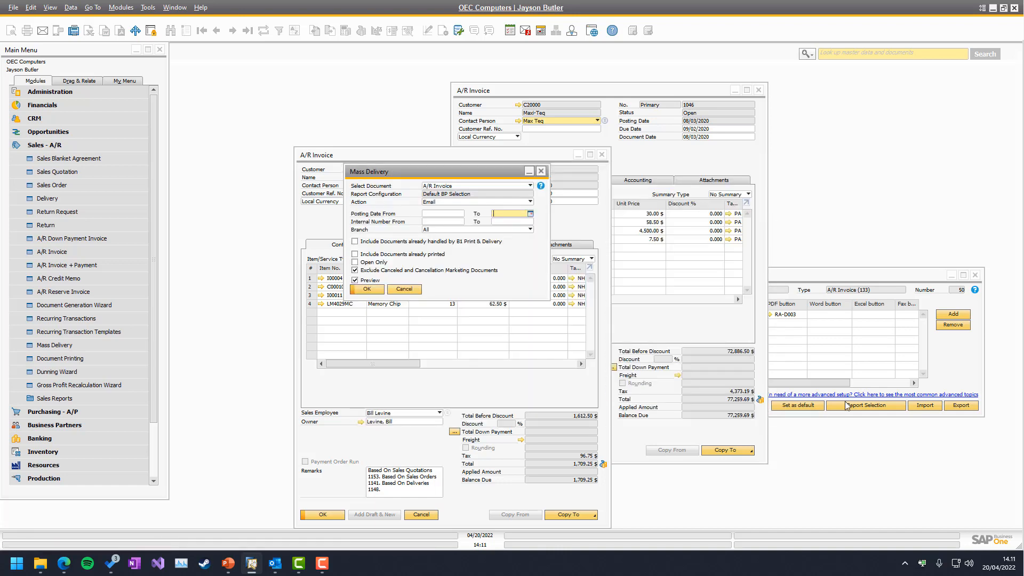
Reopen Report Selection for A/R Invoice (Email) with selection type UDF Delivery Method.
{"action": "left_click", "coordinate": [866, 405]}
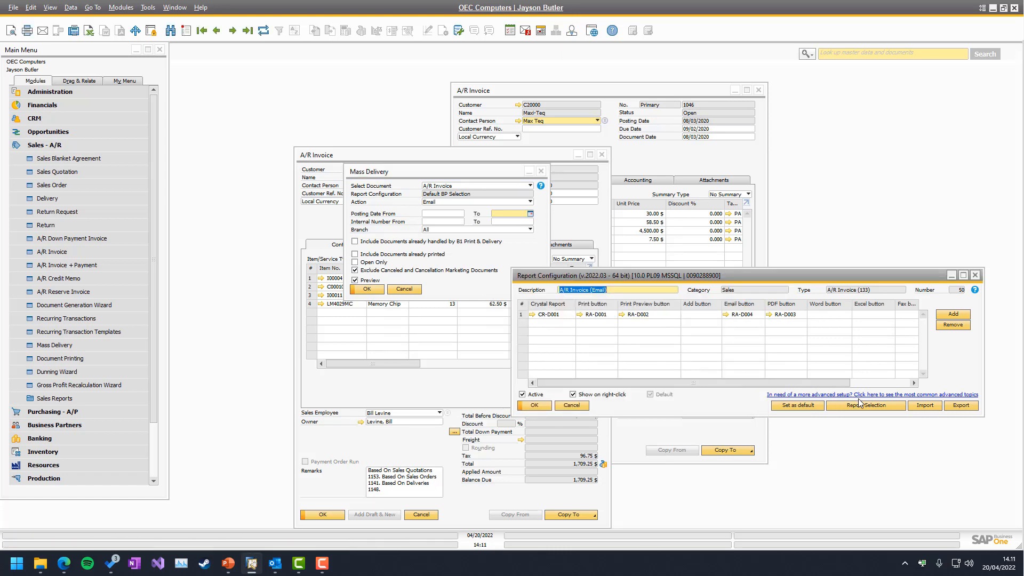
{"action": "left_click", "coordinate": [866, 406]}
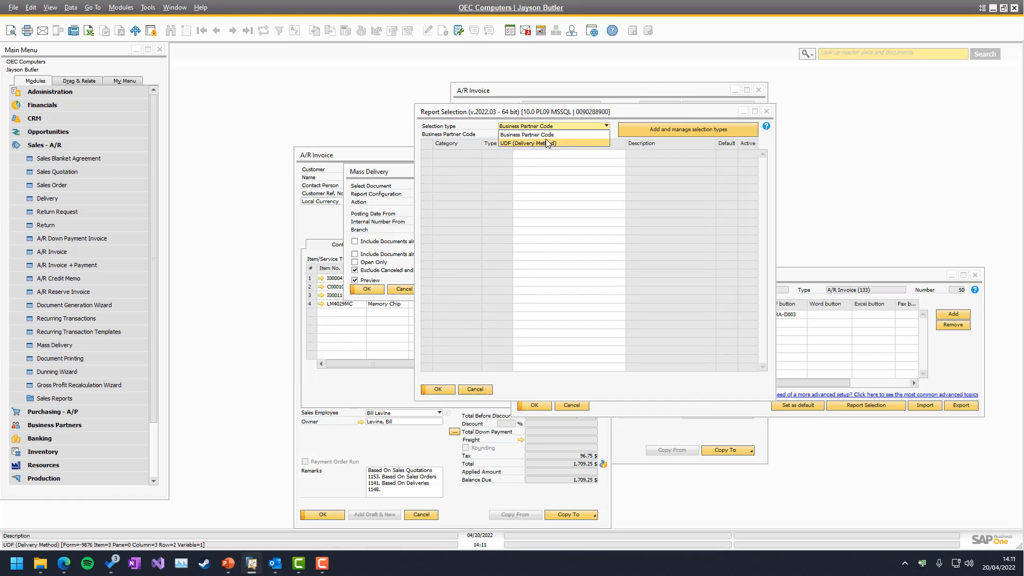
{"action": "left_click", "coordinate": [532, 143]}
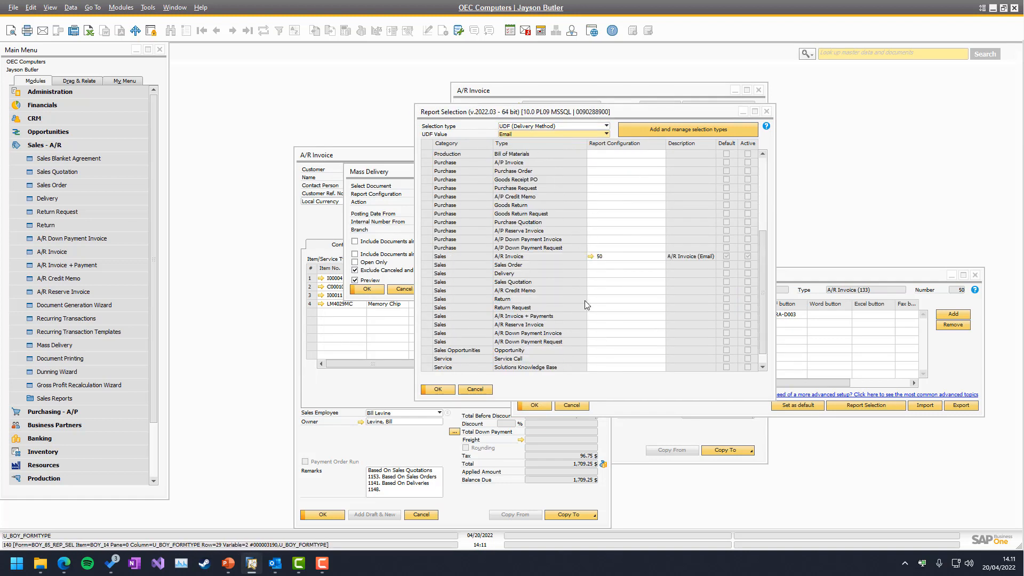
{"action": "scroll", "scroll_direction": "up", "scroll_amount": 3}
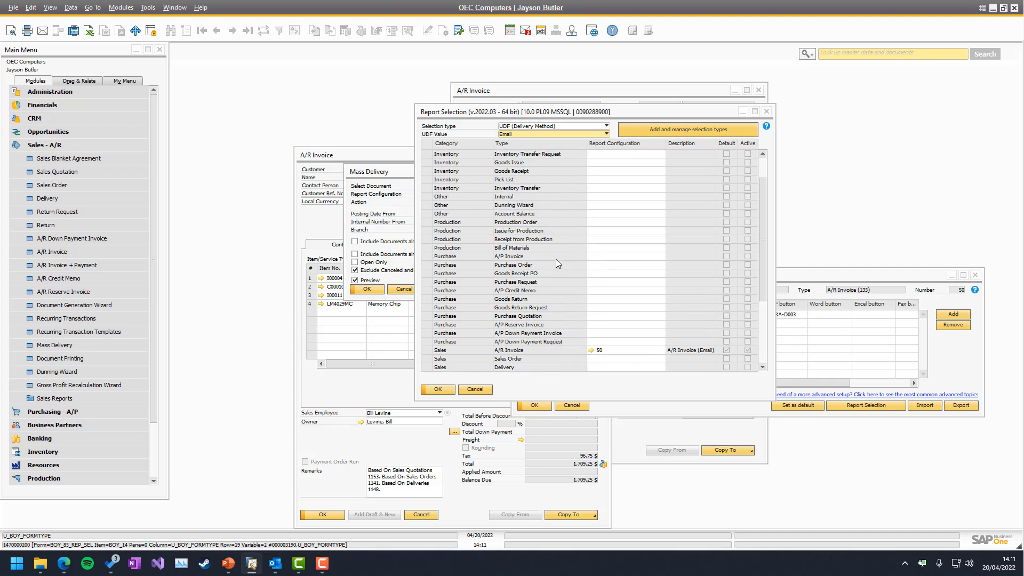